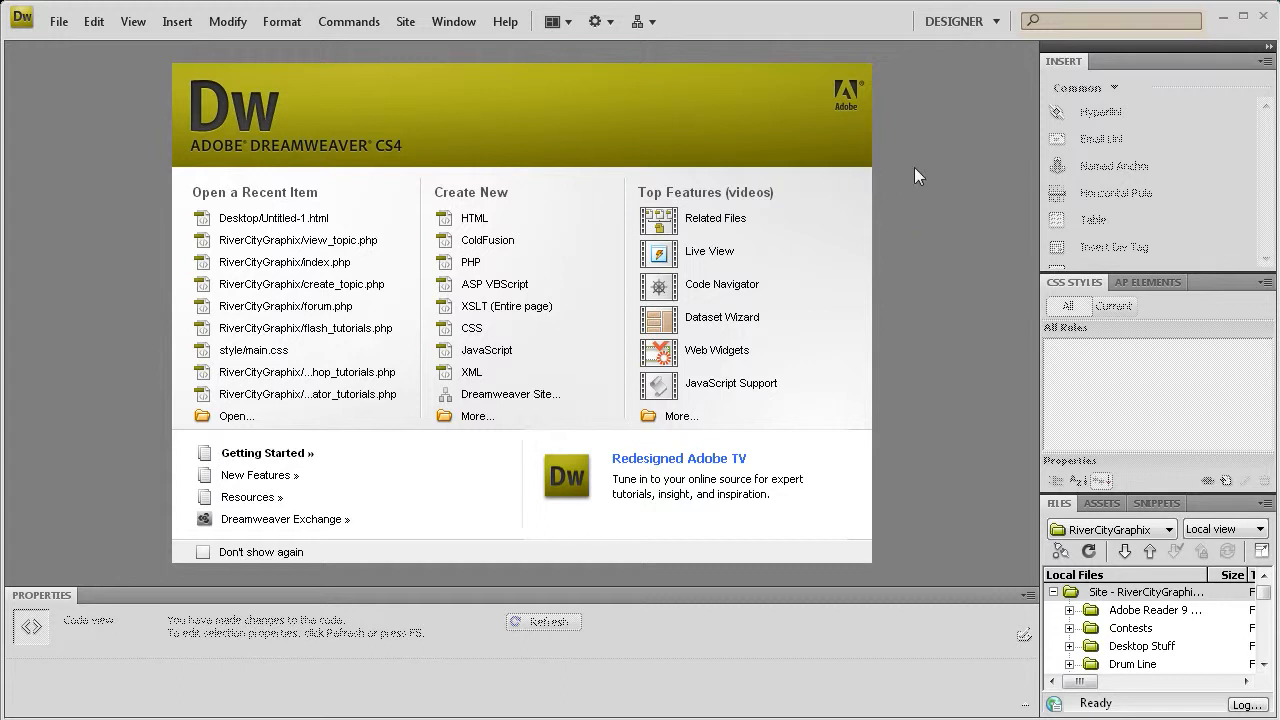
mouse_move(486, 212)
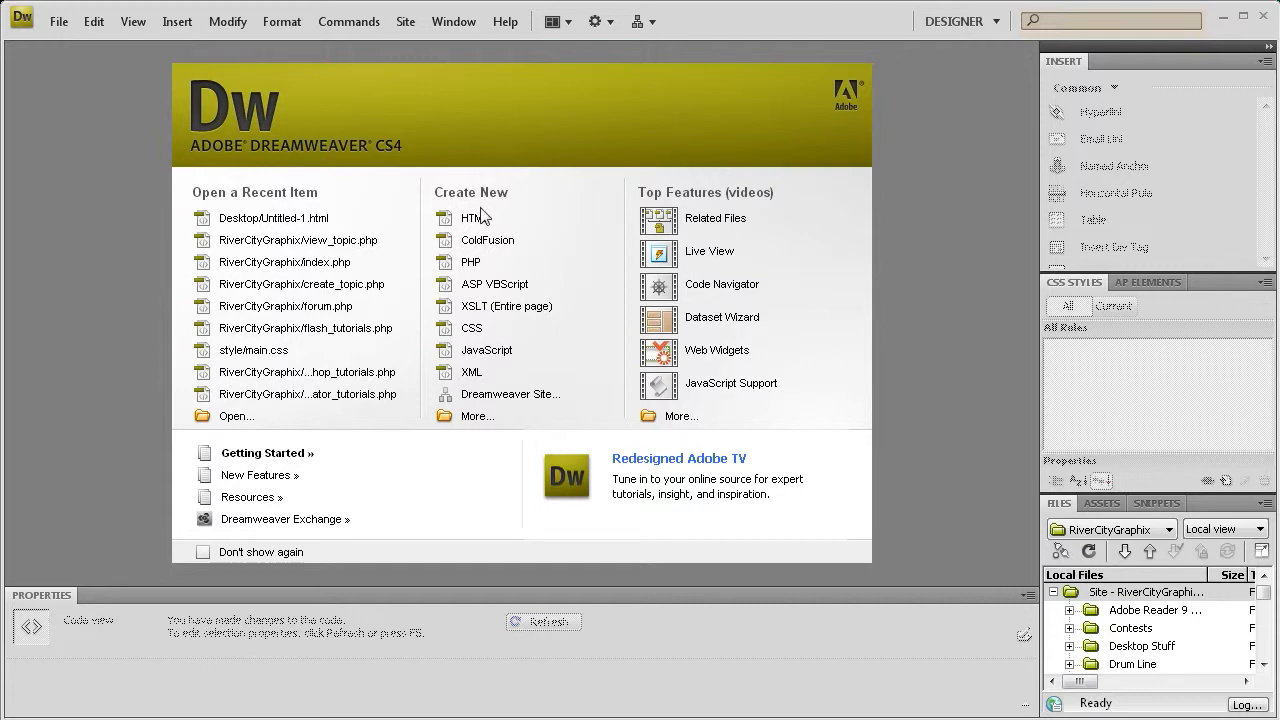
Create a new HTML document and clear all of its boilerplate code
left_click(467, 217)
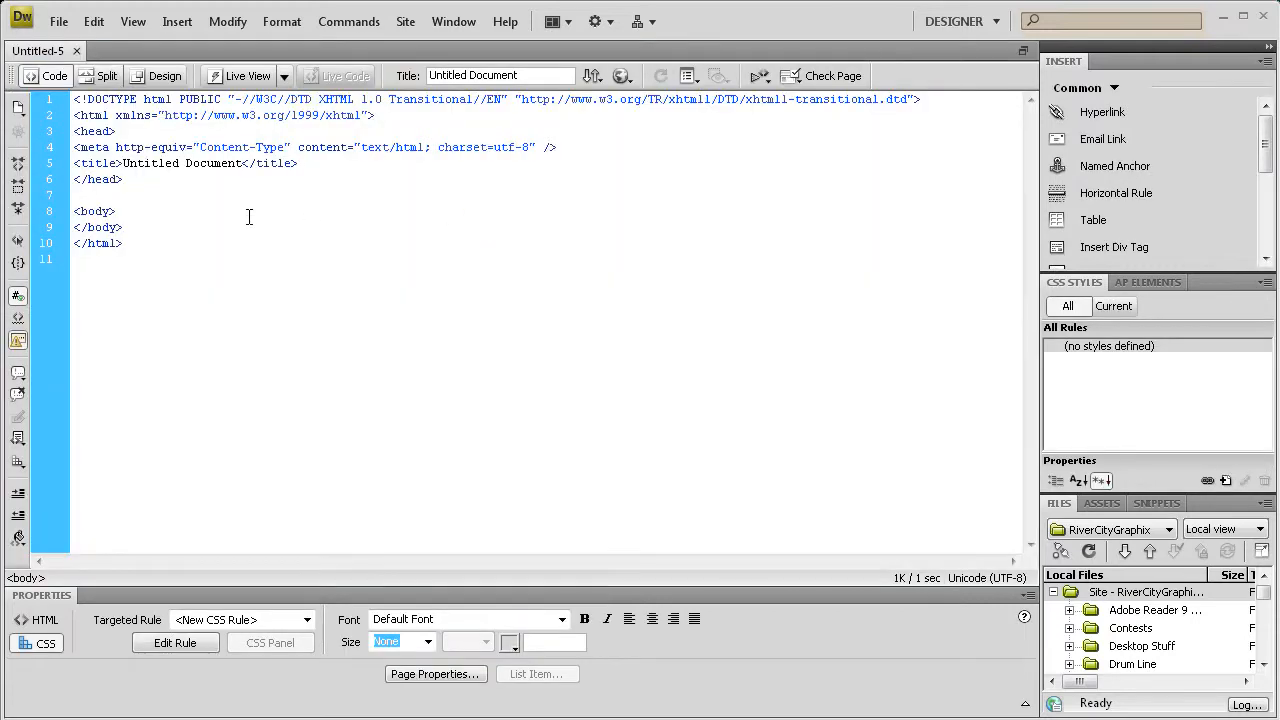
key("ctrl+a")
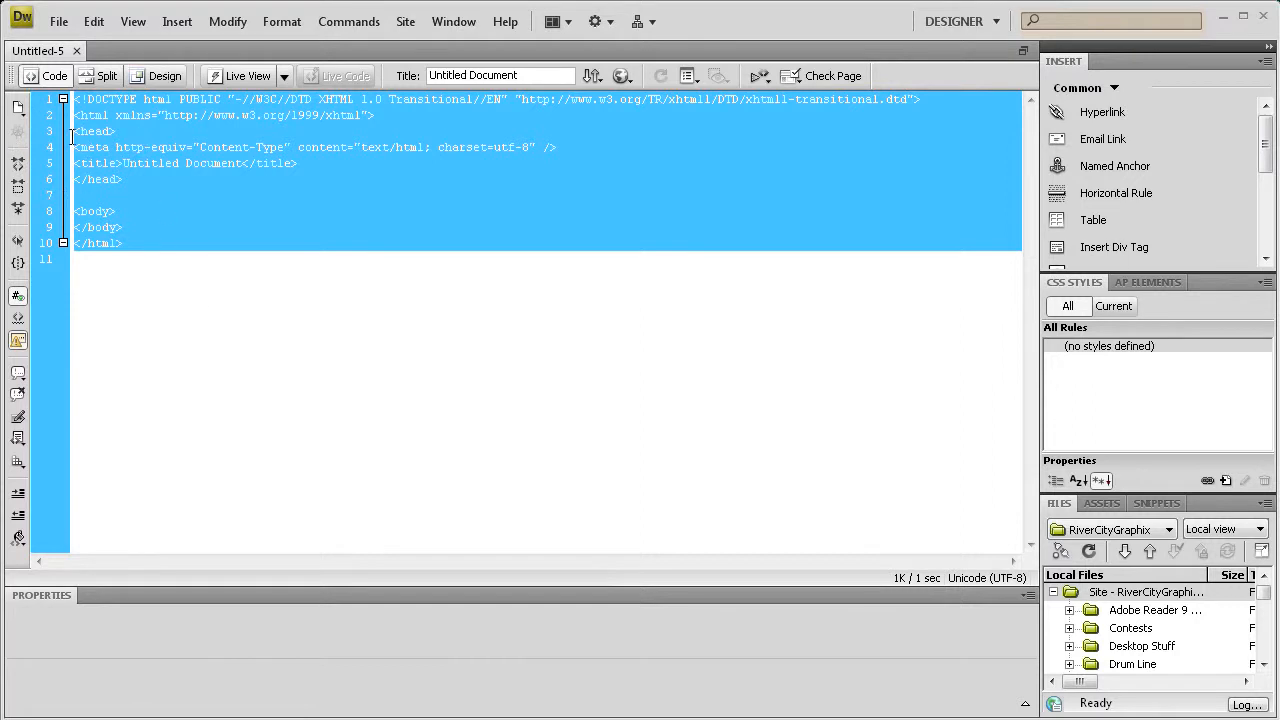
key("Delete")
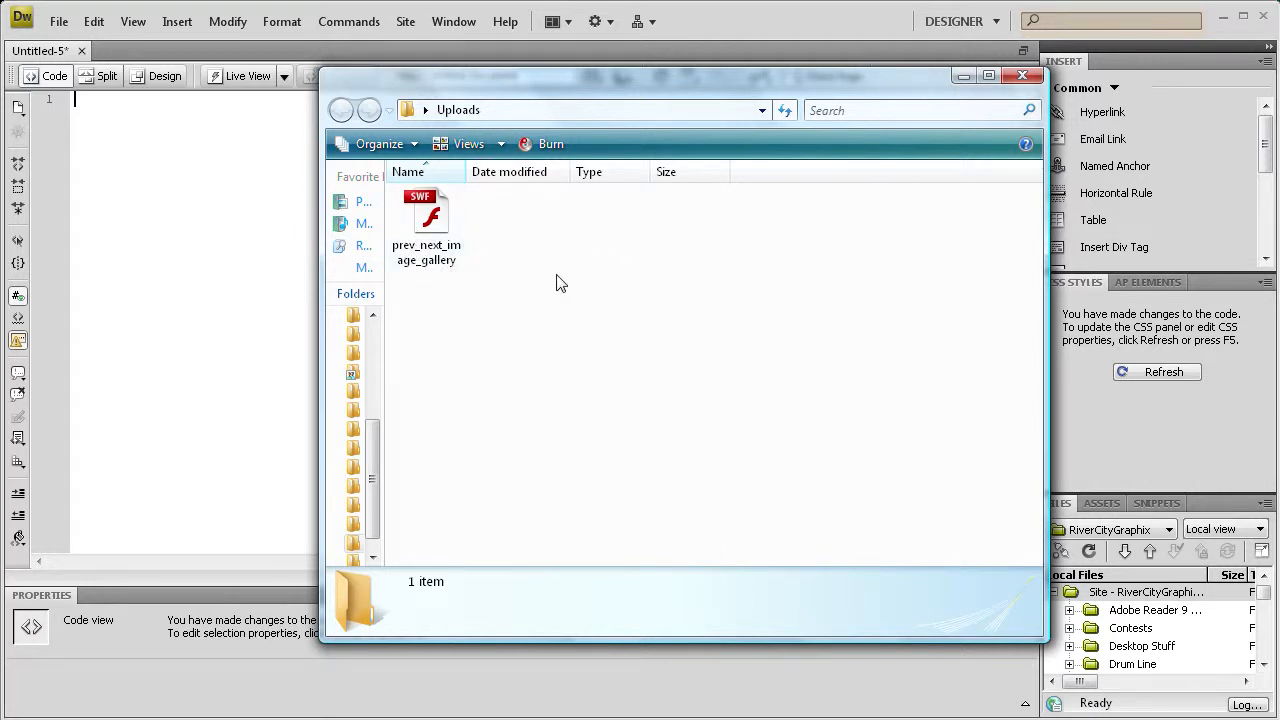
mouse_move(517, 244)
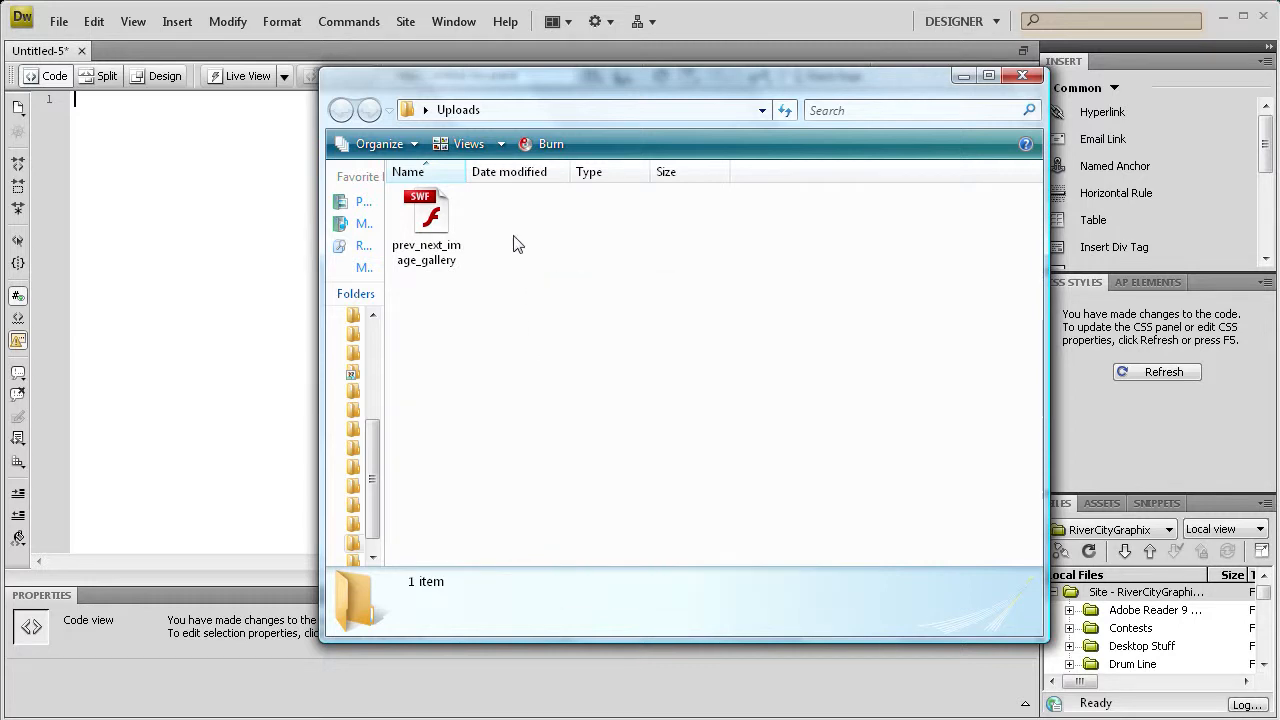
Create a compressed zipped folder named 'download' in the Uploads folder
right_click(517, 243)
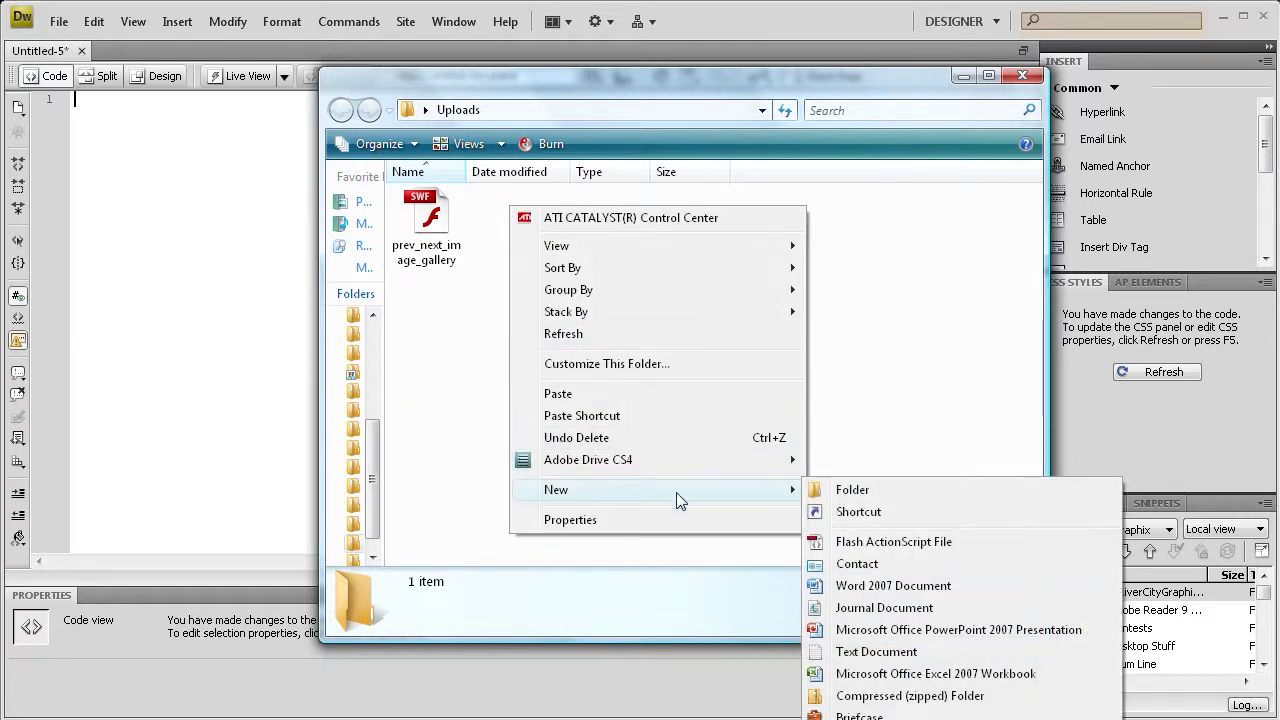
left_click(900, 696)
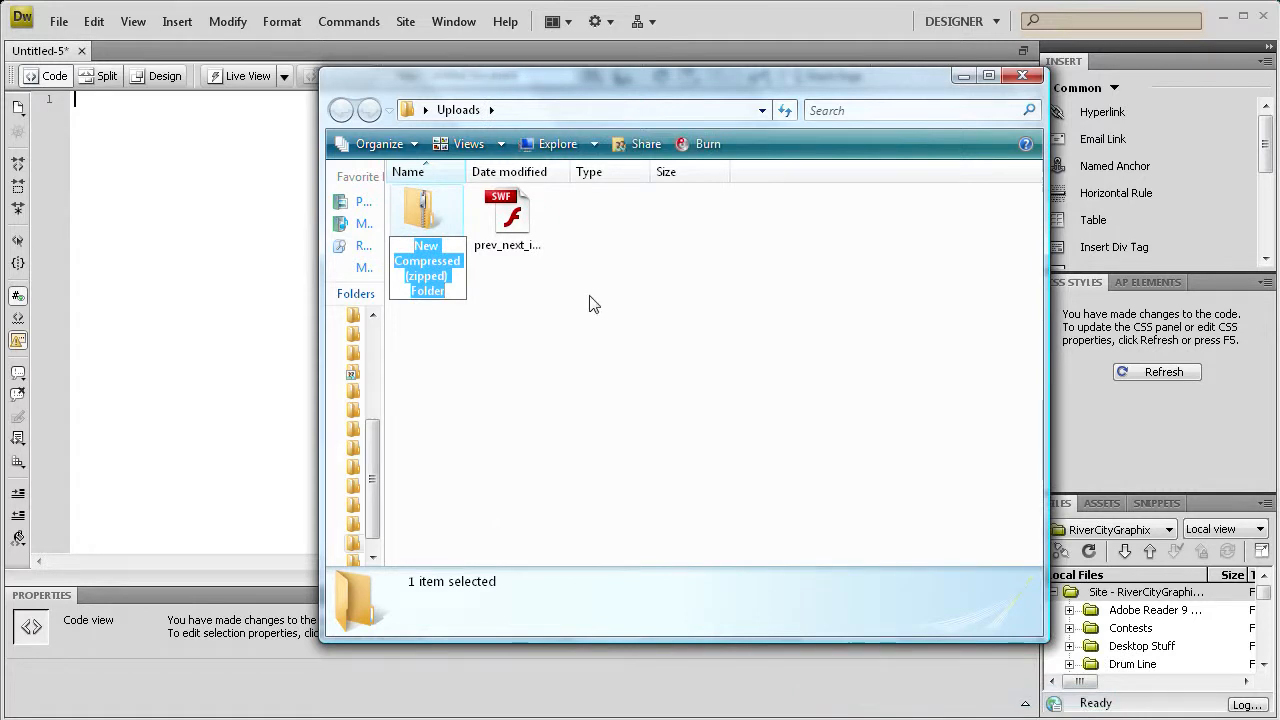
type("download")
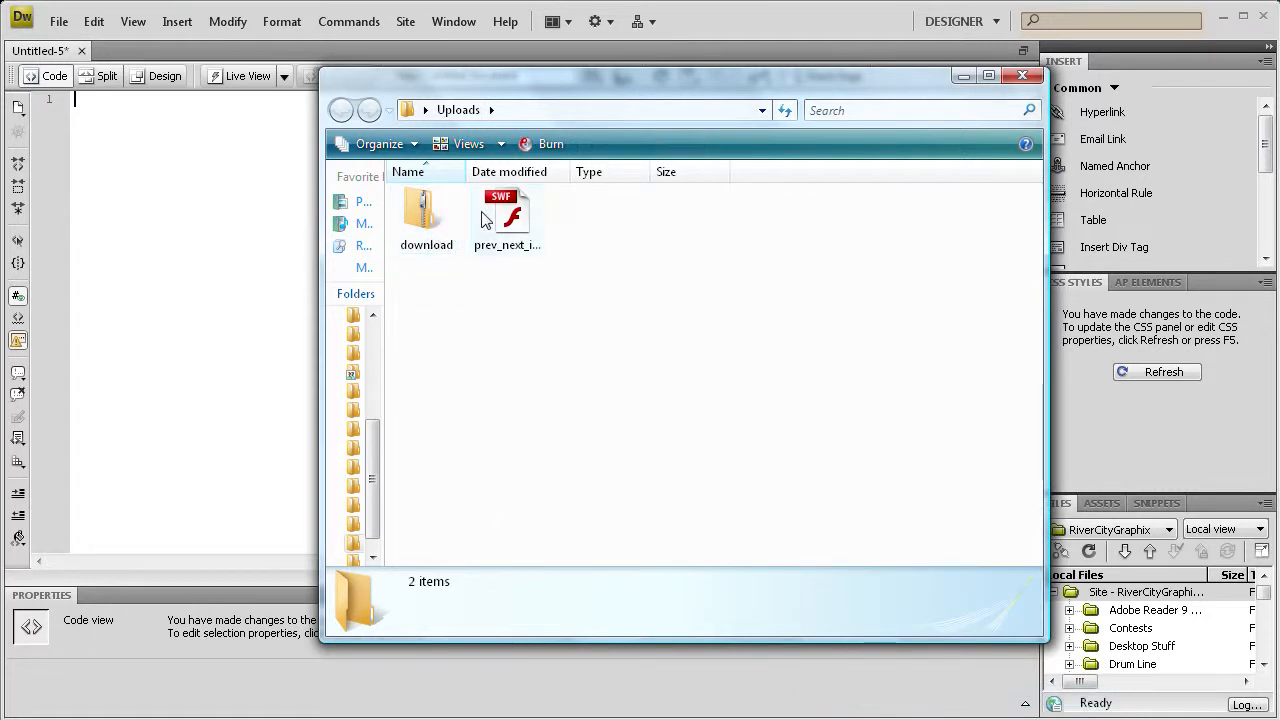
Add prev_next_image_gallery.swf into the download zip (about 0.99 MB)
left_click(505, 210)
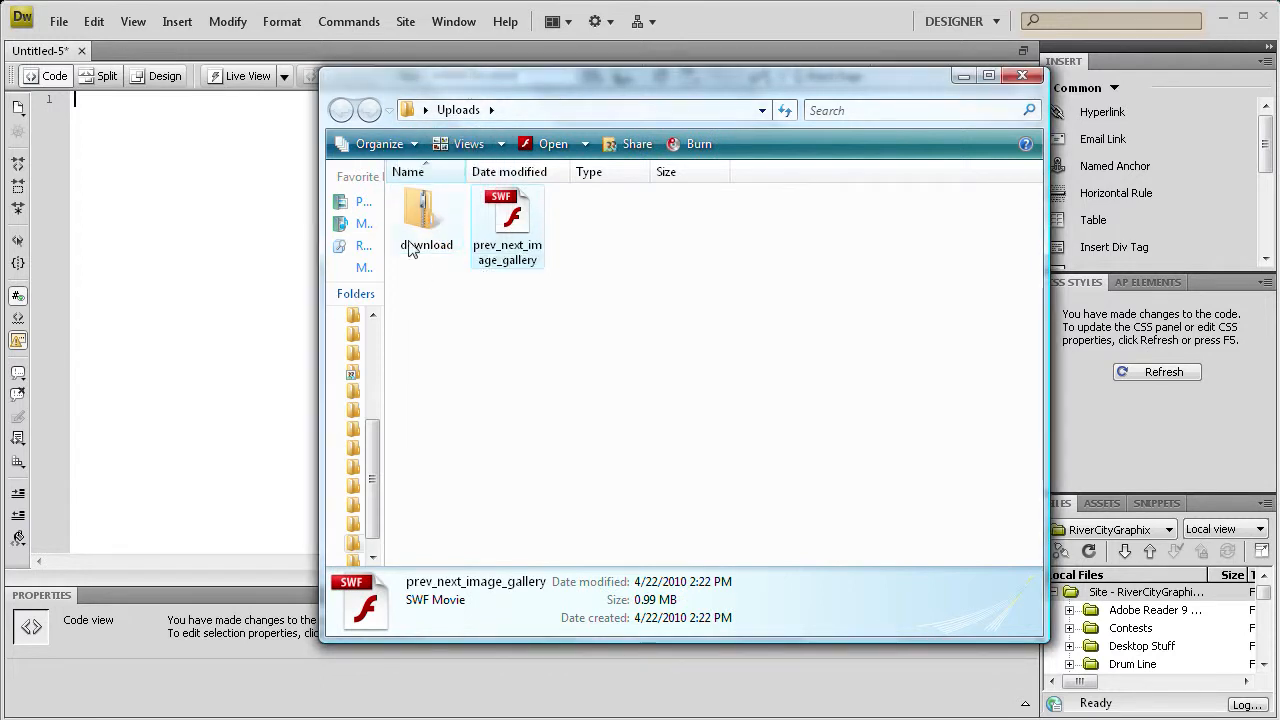
left_click(425, 210)
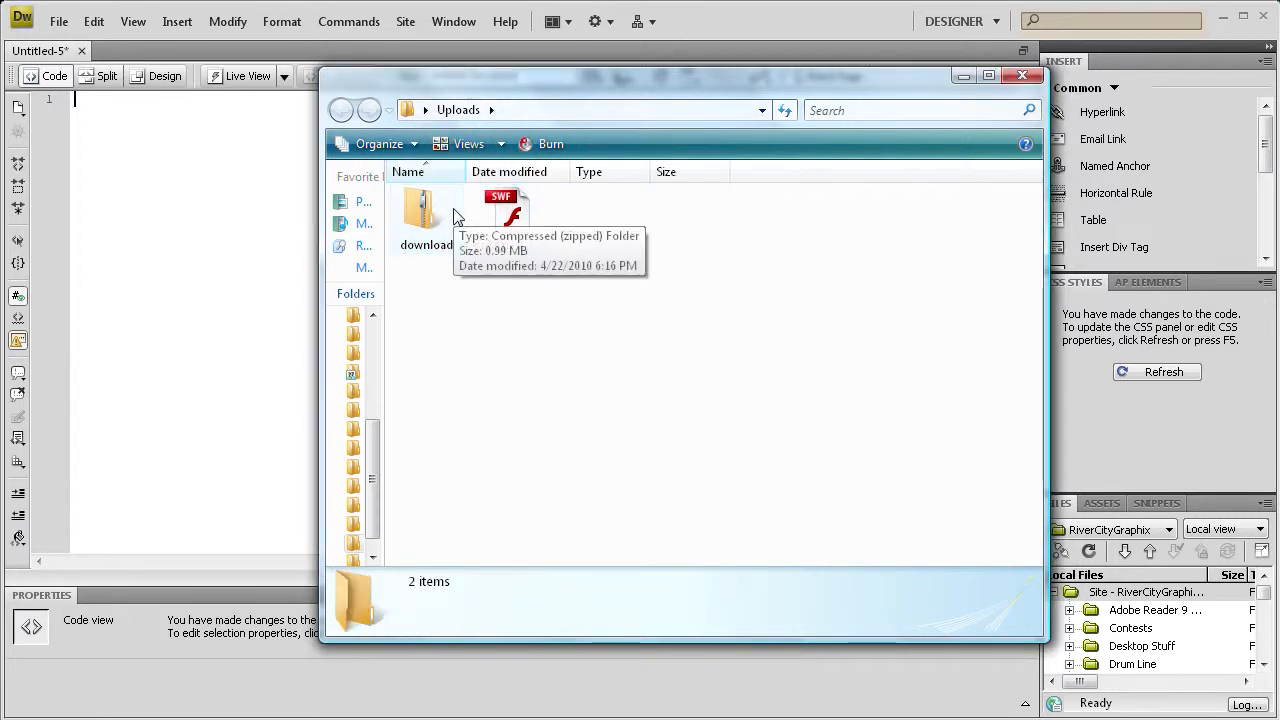
left_click(505, 210)
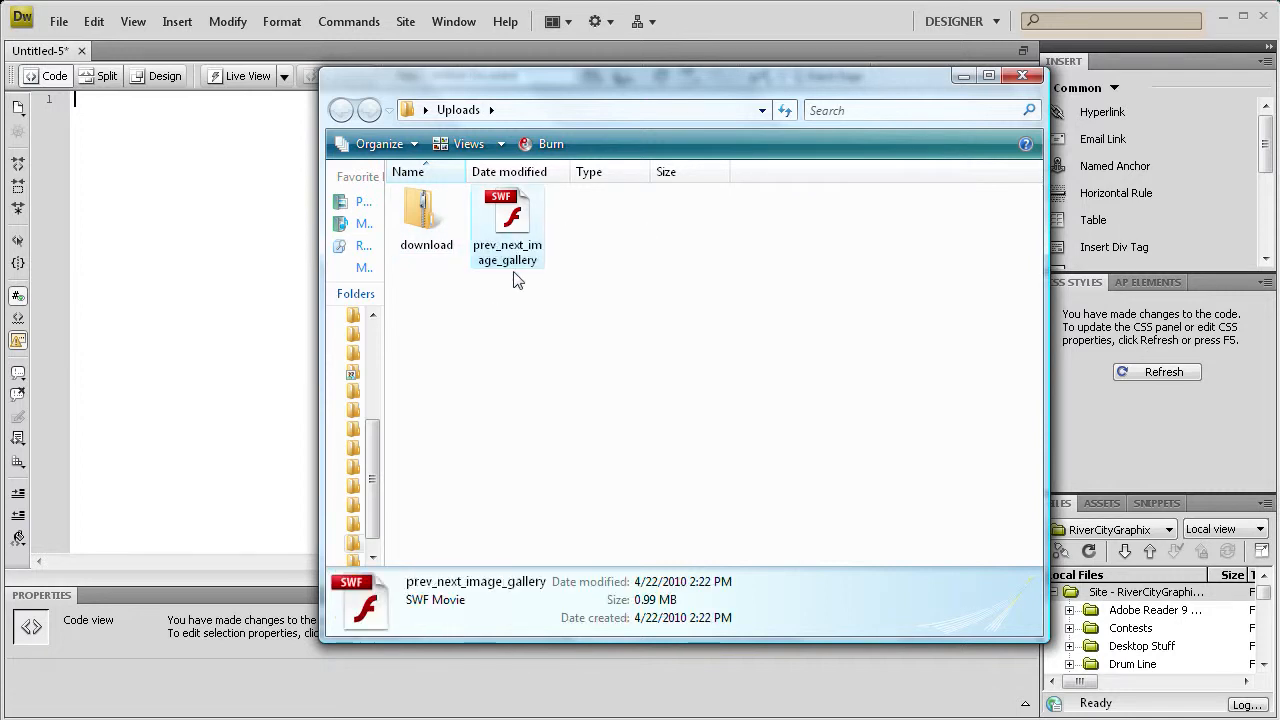
left_click(506, 220)
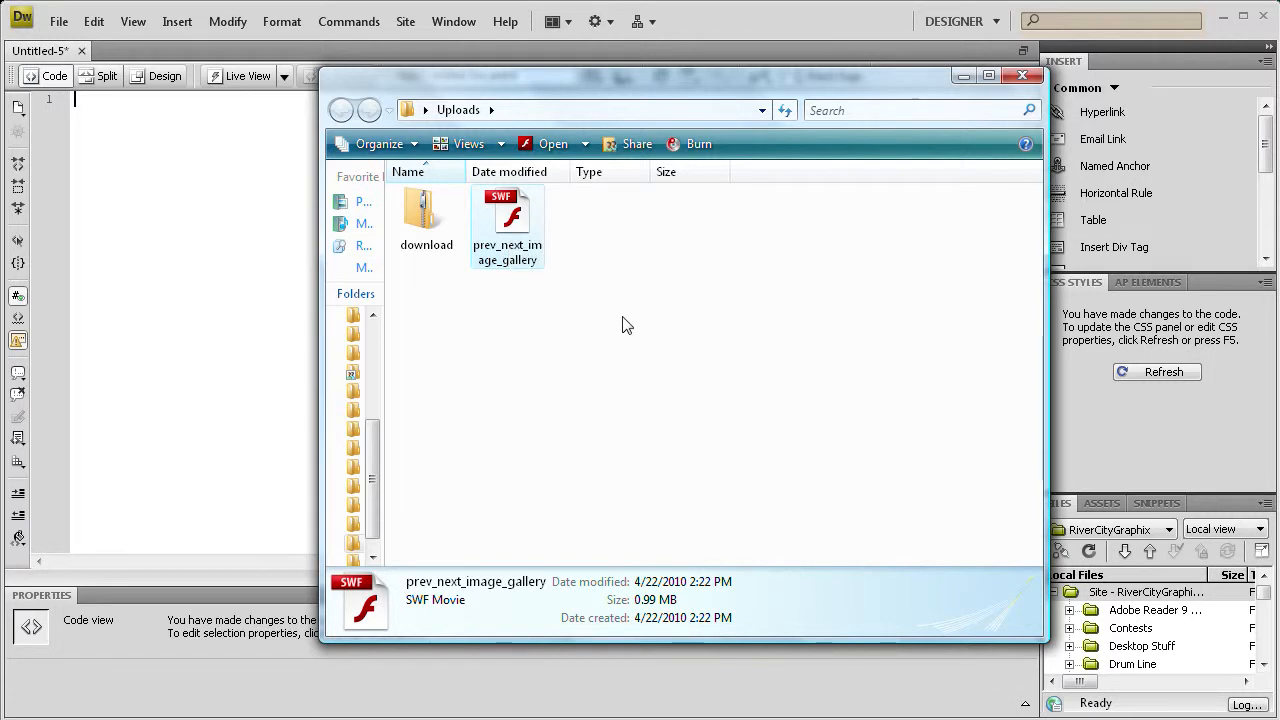
mouse_move(540, 238)
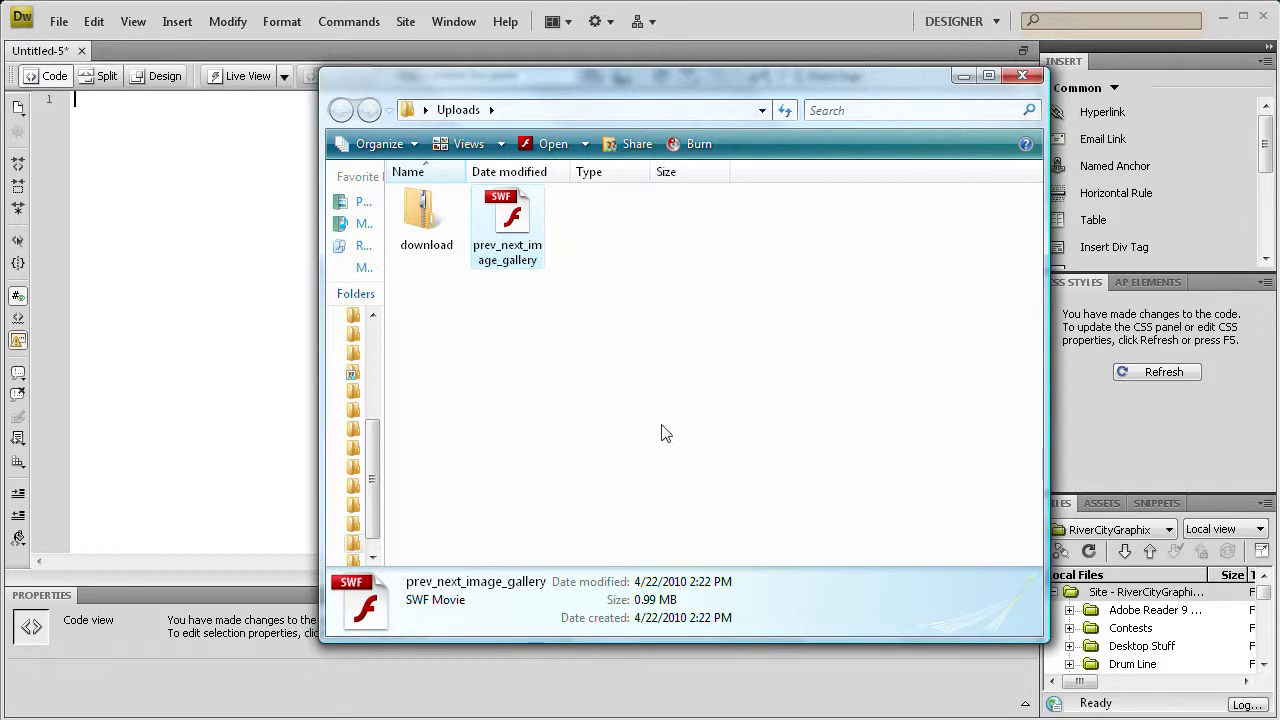
mouse_move(677, 345)
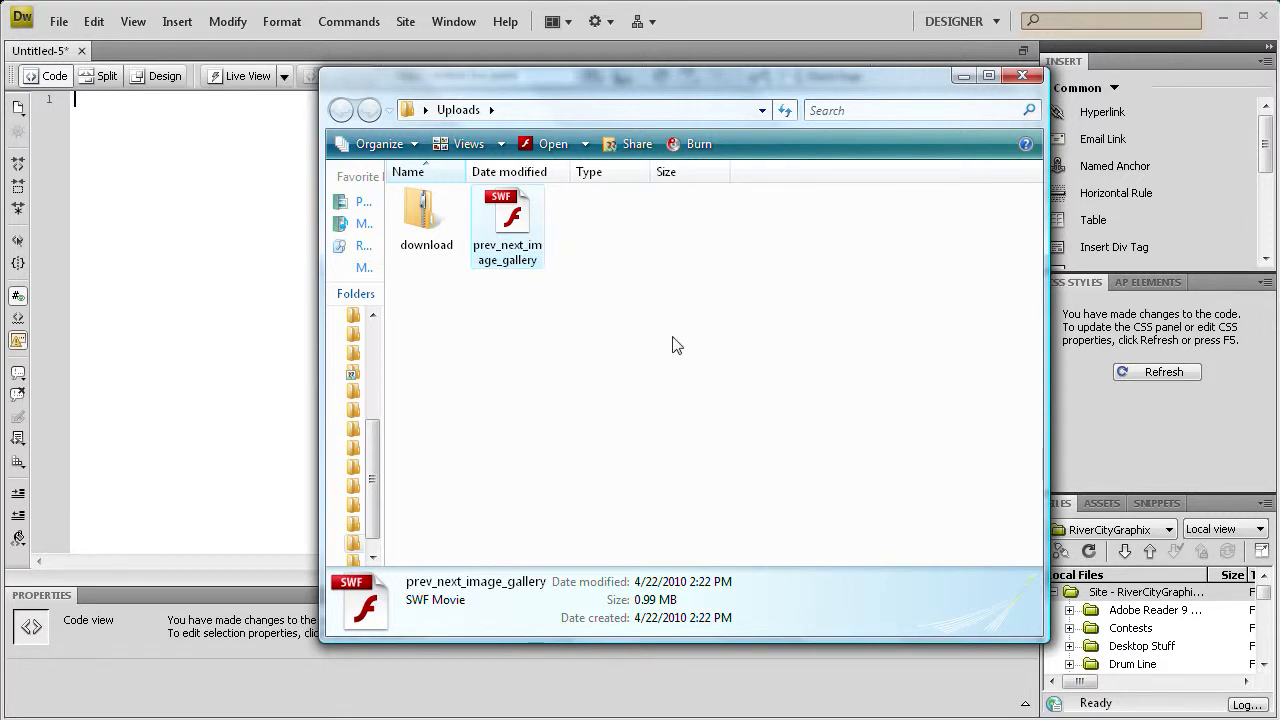
mouse_move(466, 225)
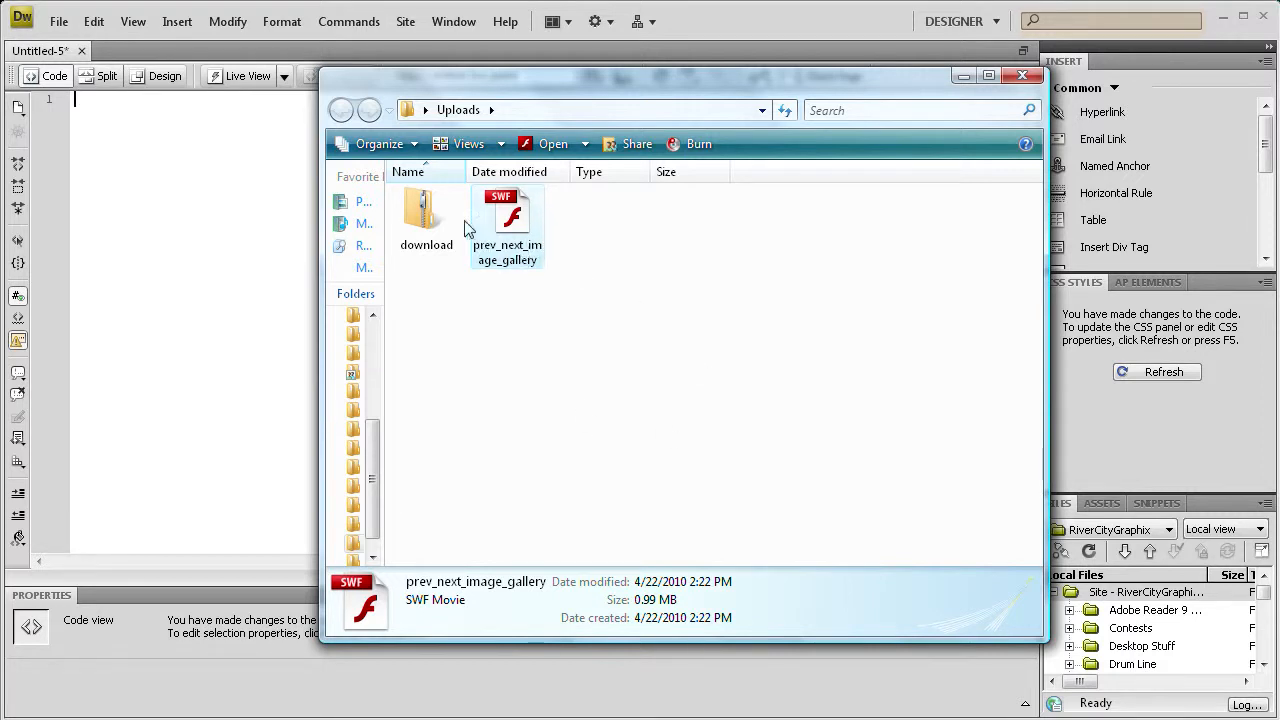
mouse_move(603, 268)
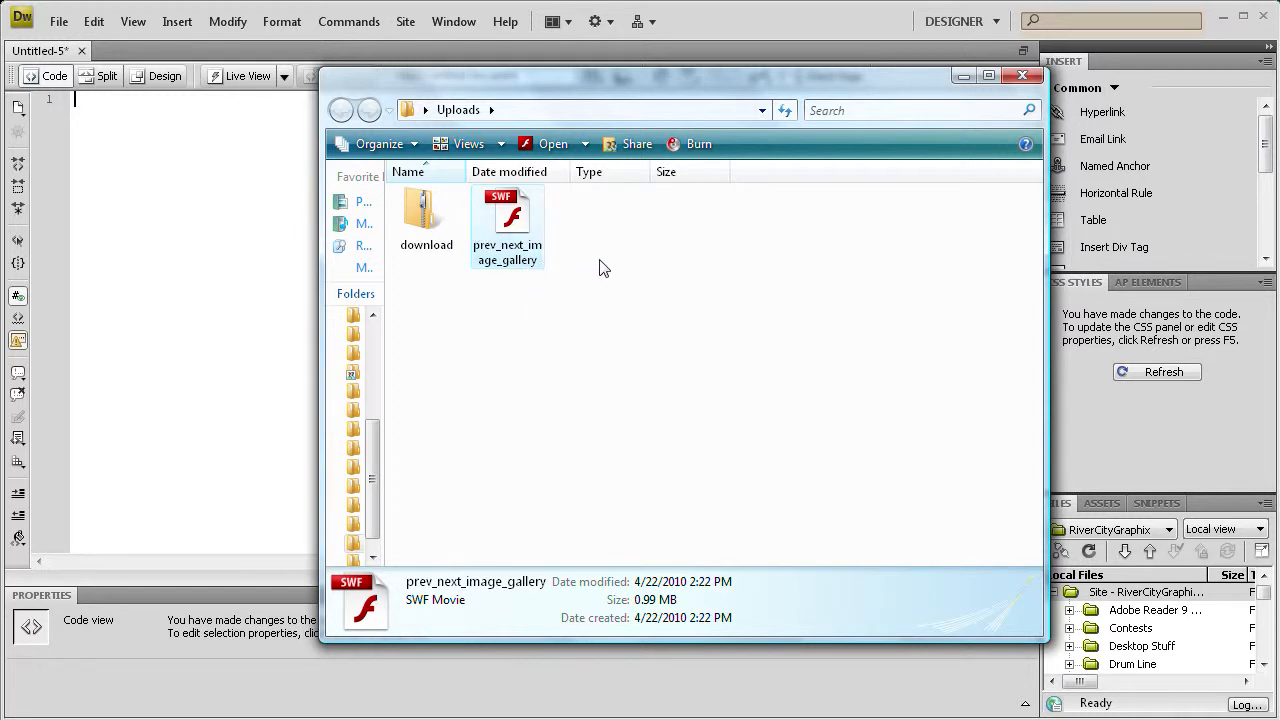
mouse_move(621, 288)
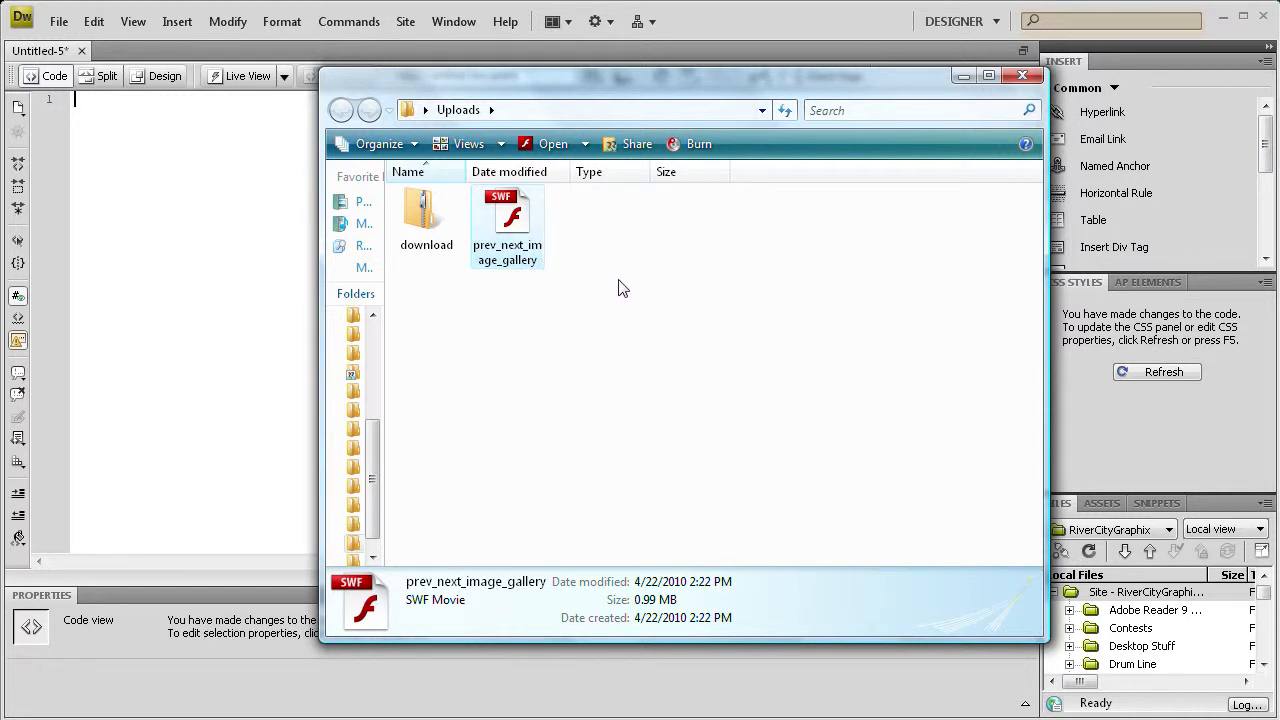
mouse_move(685, 329)
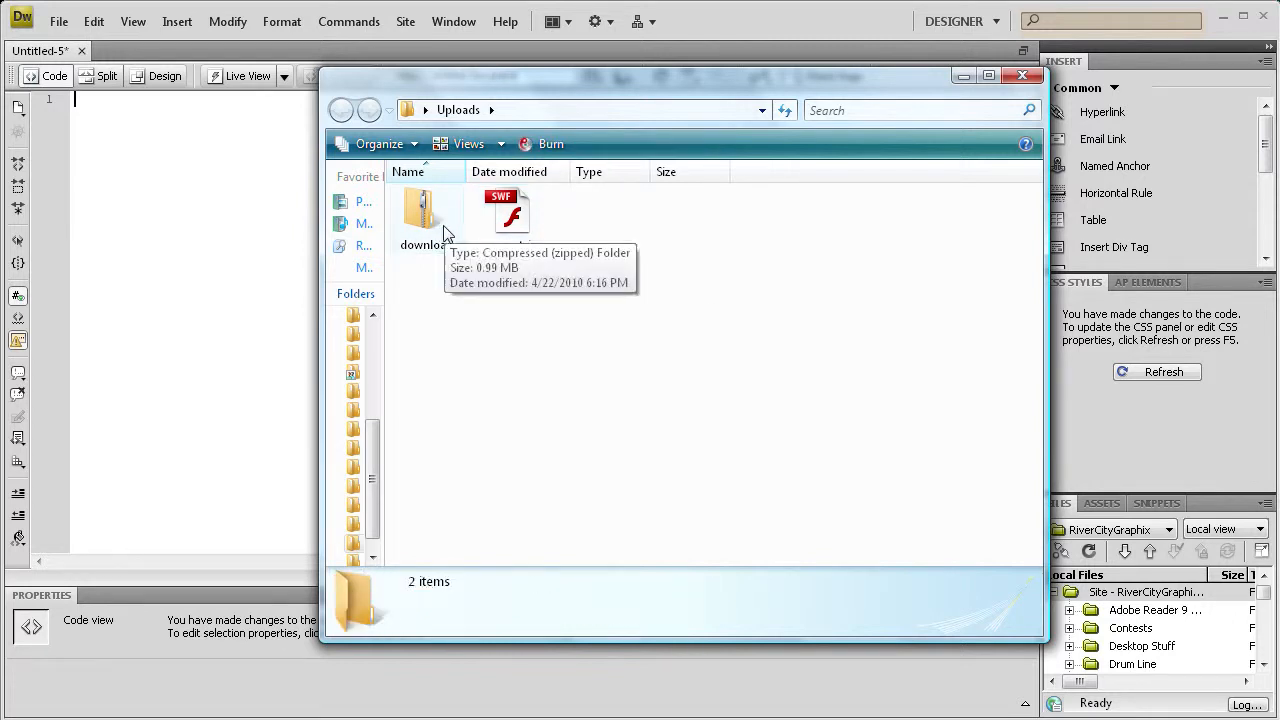
mouse_move(460, 332)
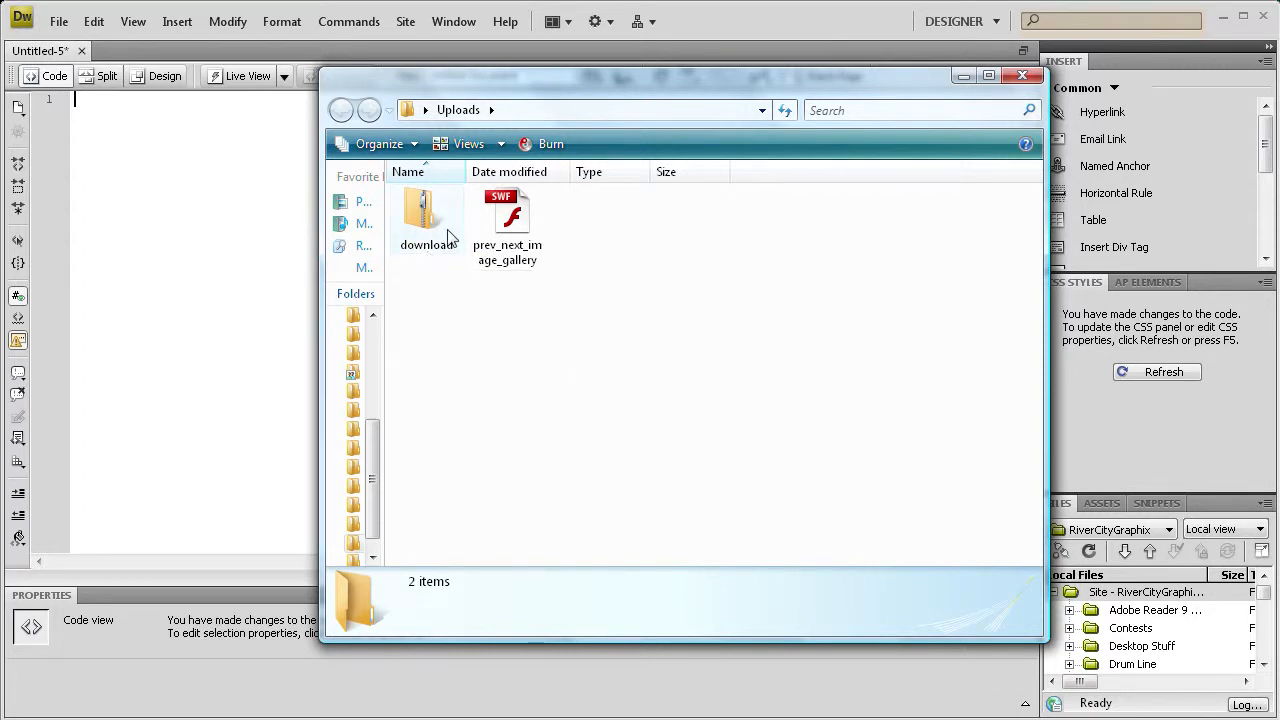
mouse_move(440, 240)
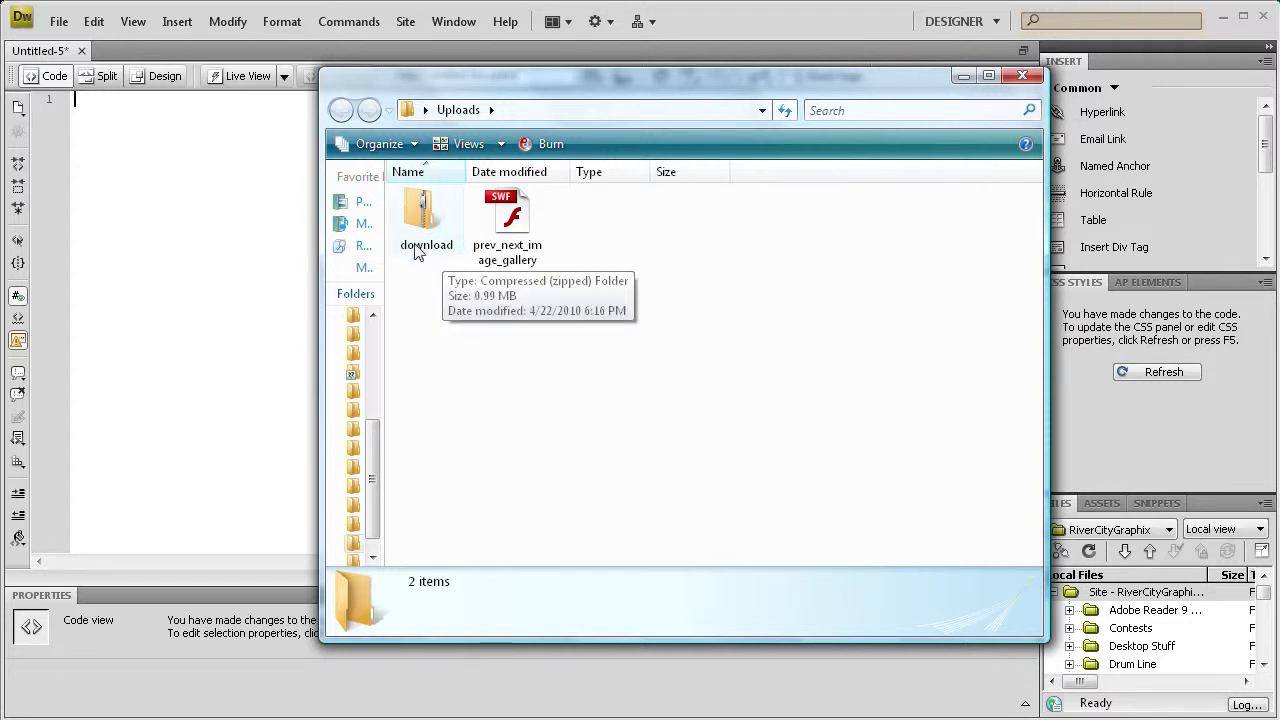
mouse_move(170, 122)
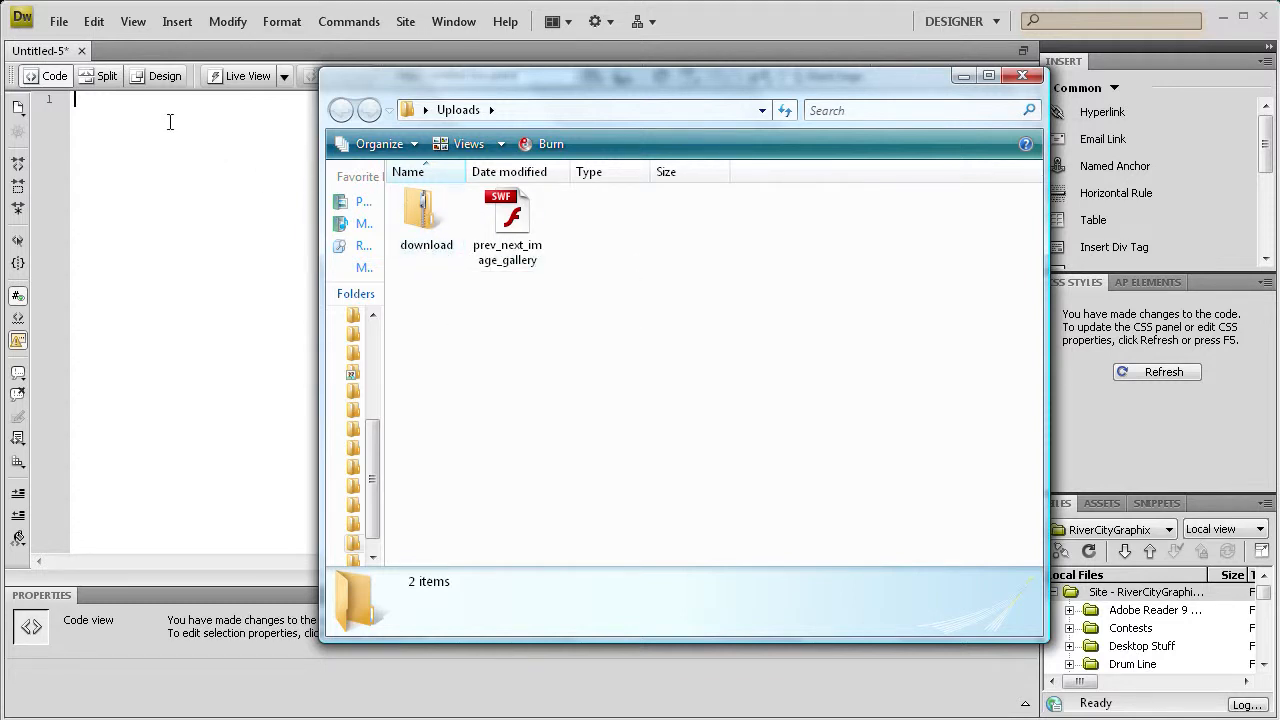
Return to the empty Dreamweaver page and start inserting a hyperlink
left_click(1017, 72)
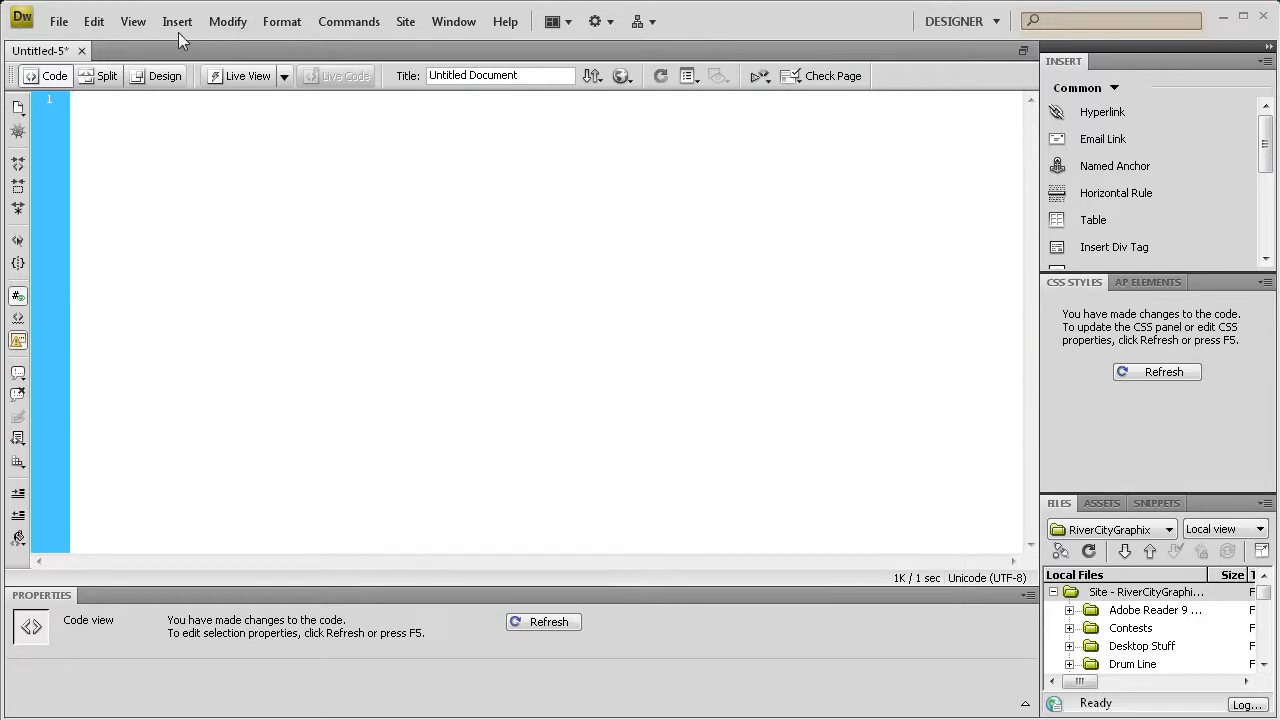
left_click(180, 20)
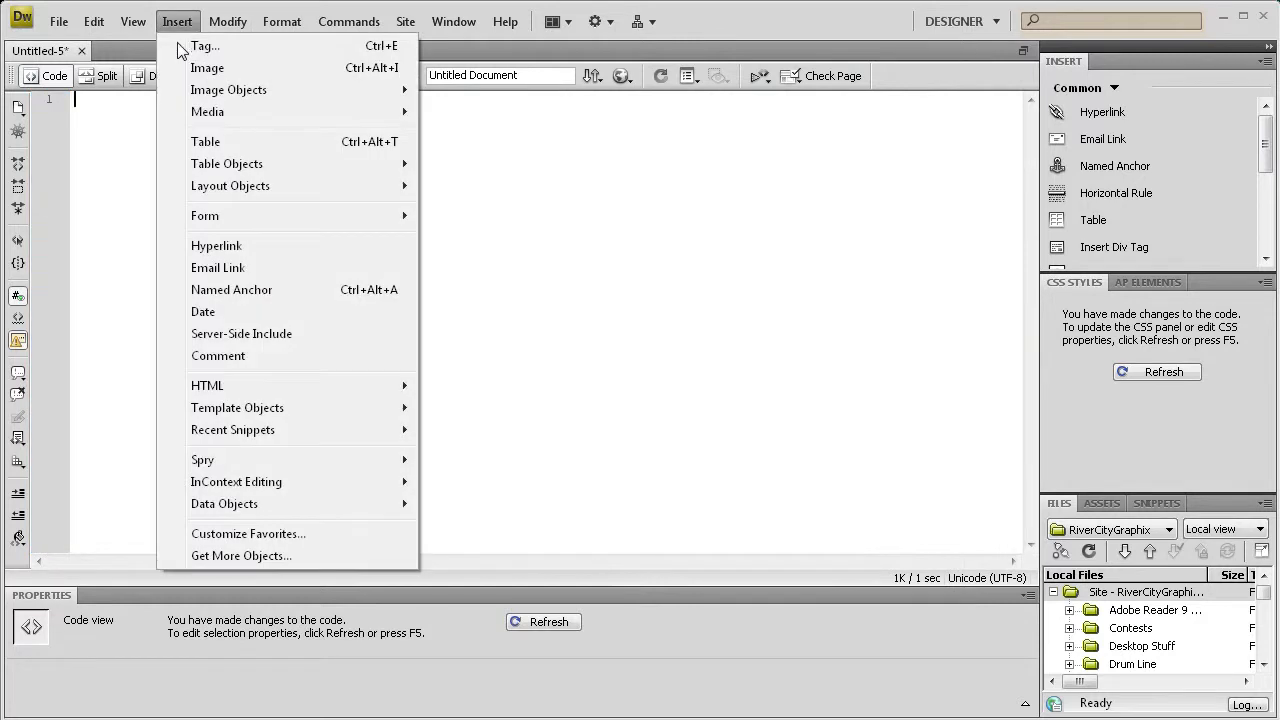
left_click(216, 246)
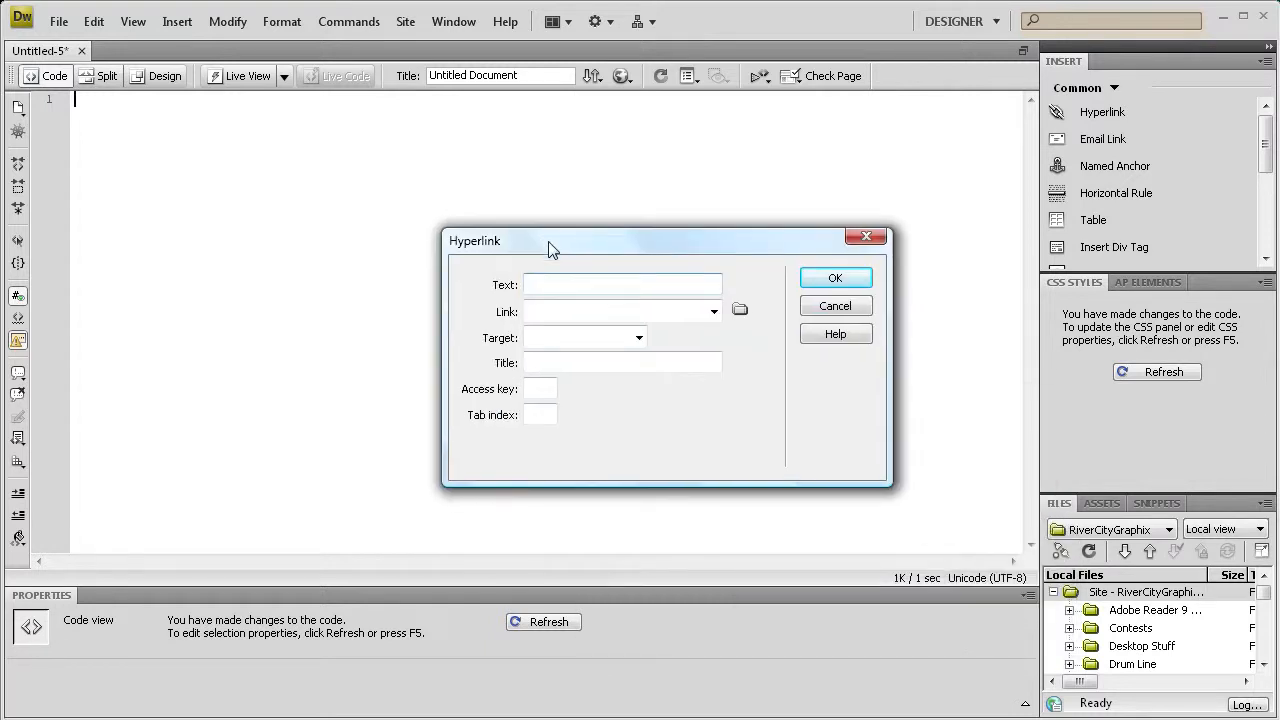
type("Souc")
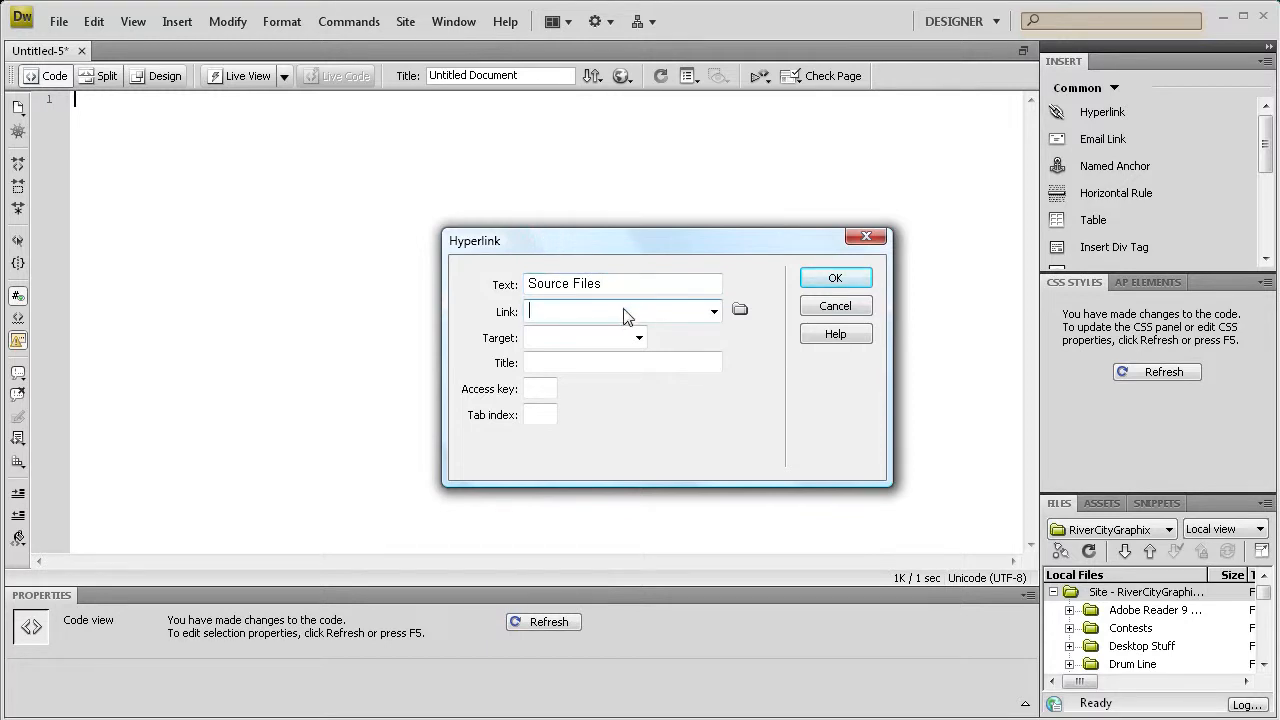
type("http://")
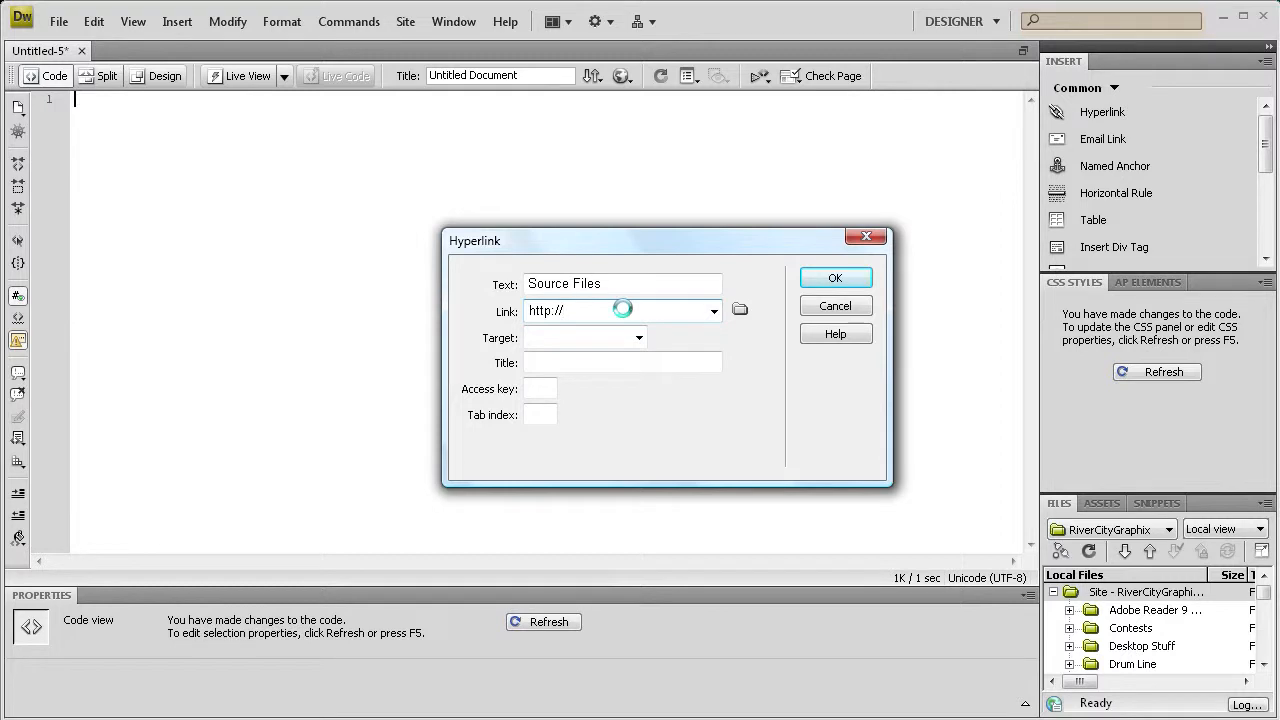
type("www.rivercitygraphix")
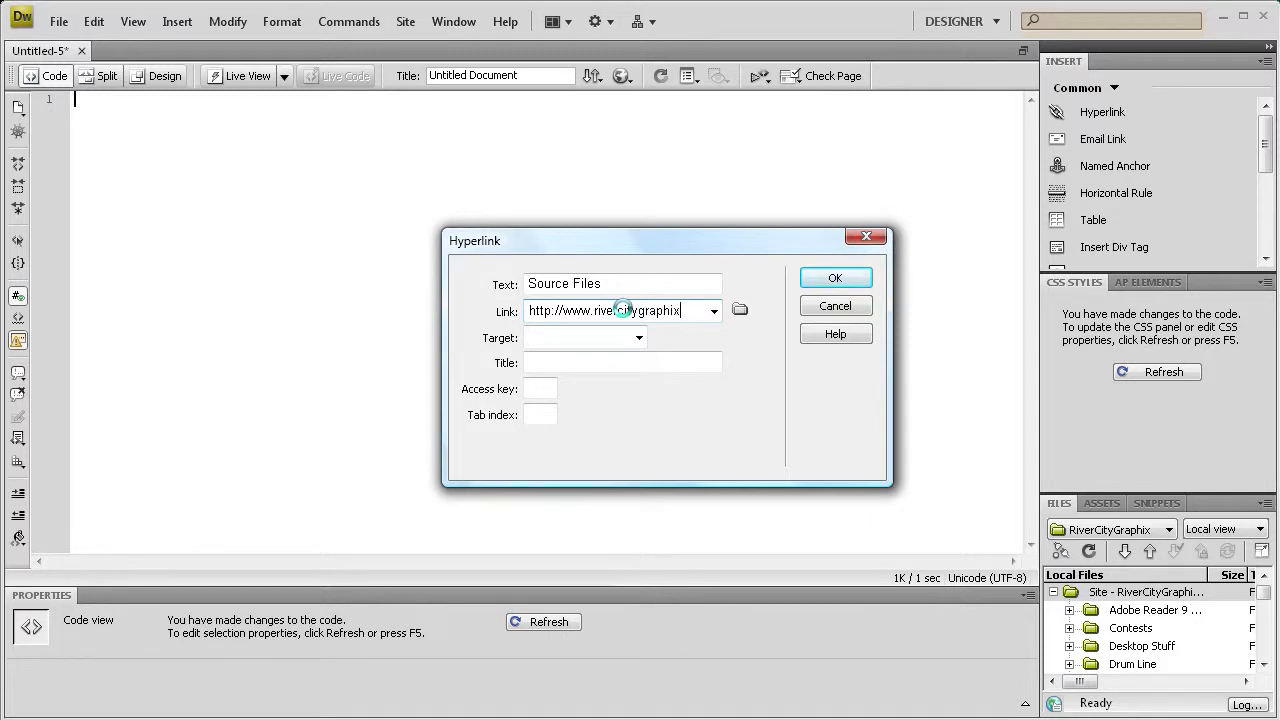
type(".com/")
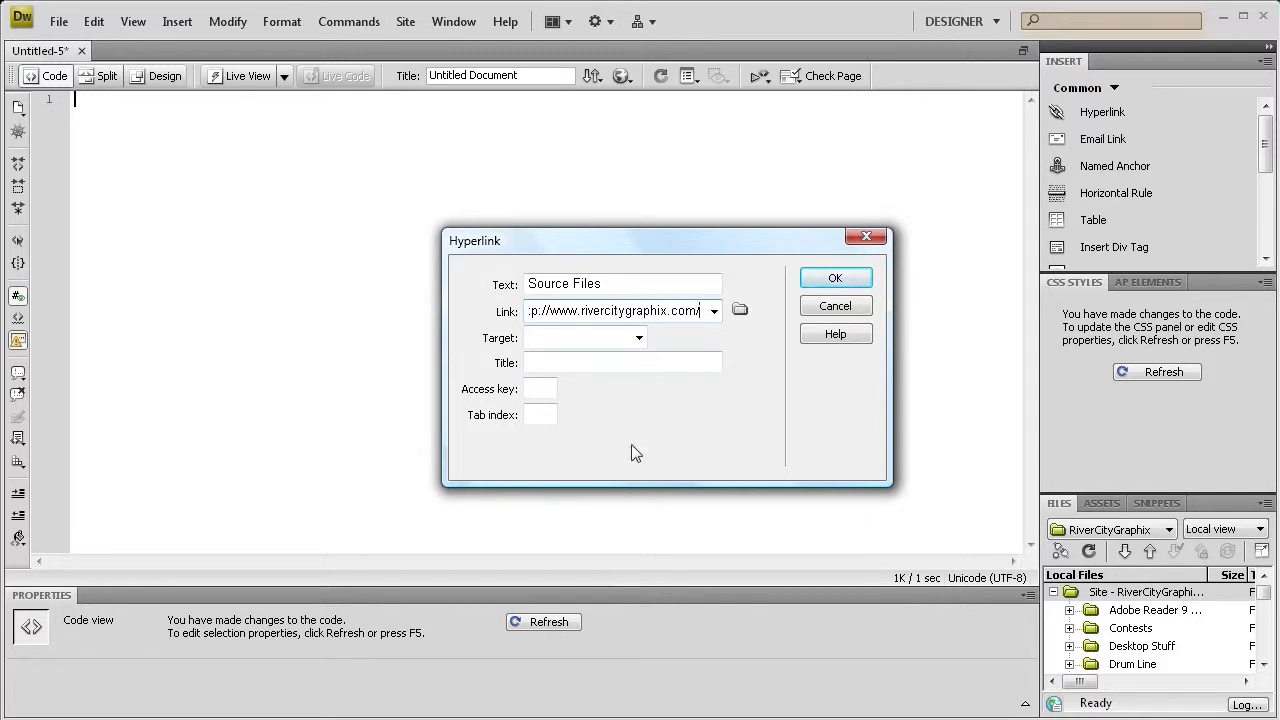
type("/upload")
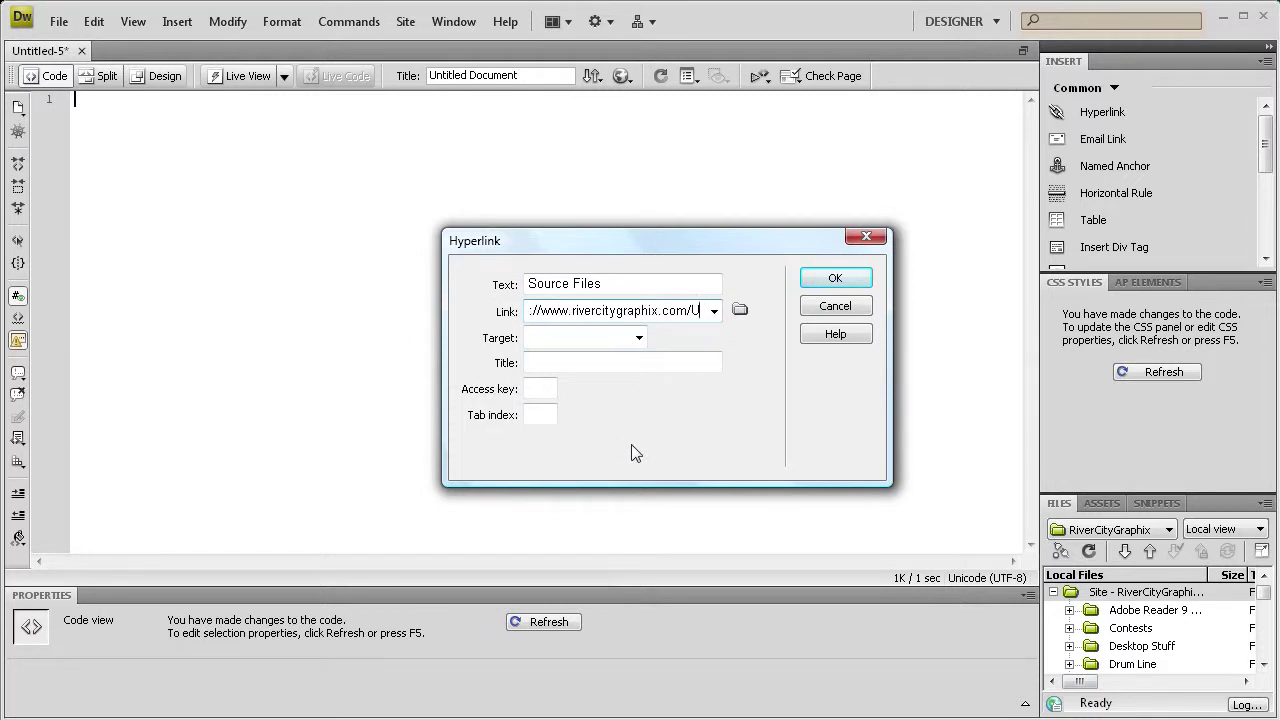
type("Uploads/download.zip")
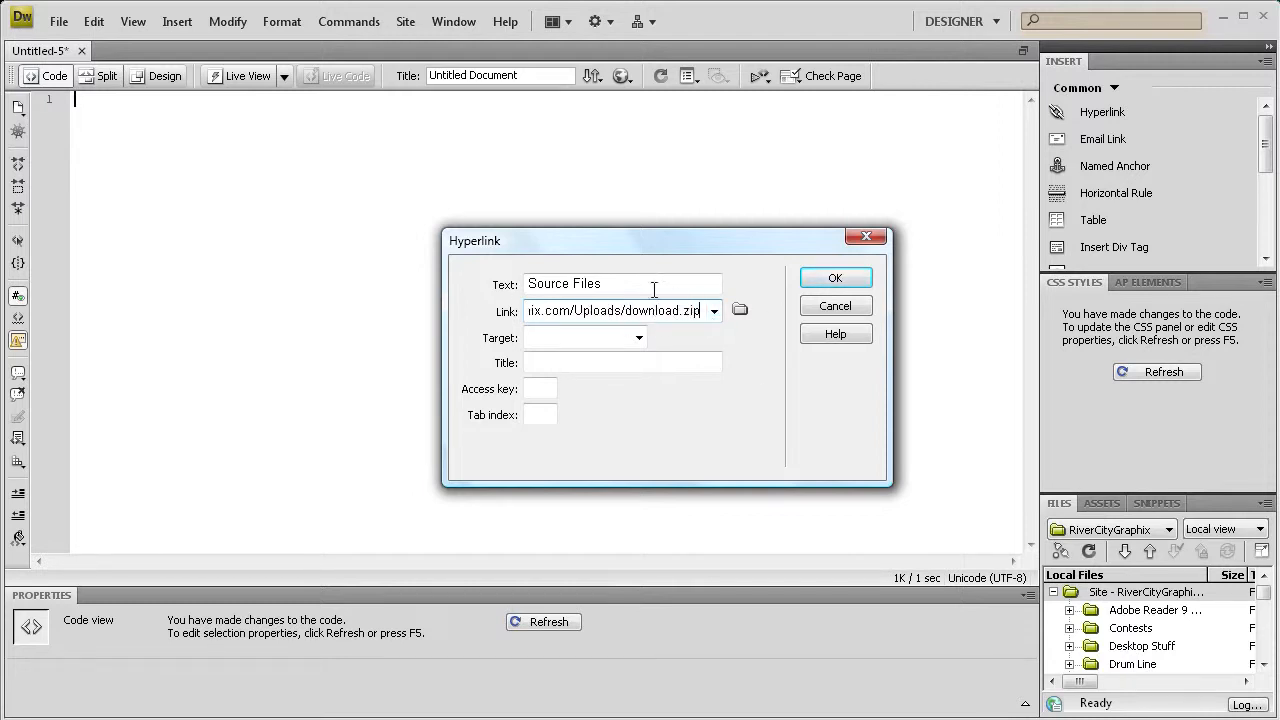
left_click(835, 277)
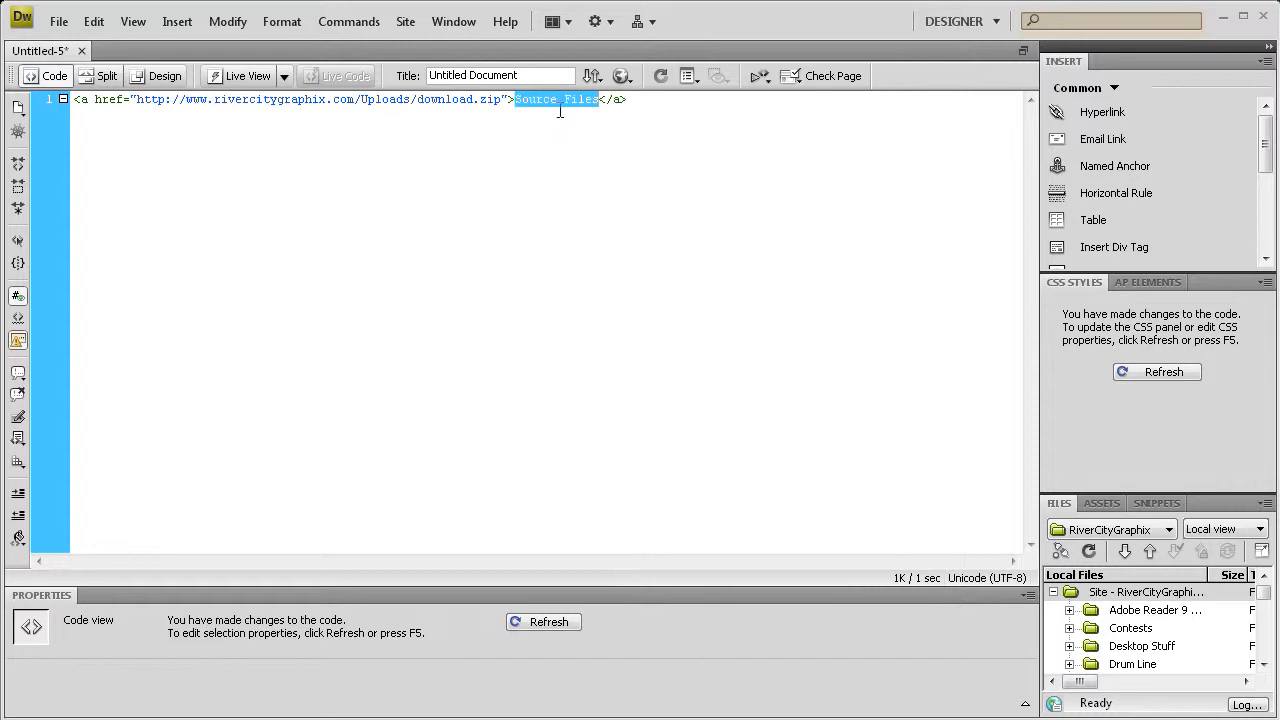
Insert the sourcebox image with alternate text 'Source Files' inside the link
left_click(175, 21)
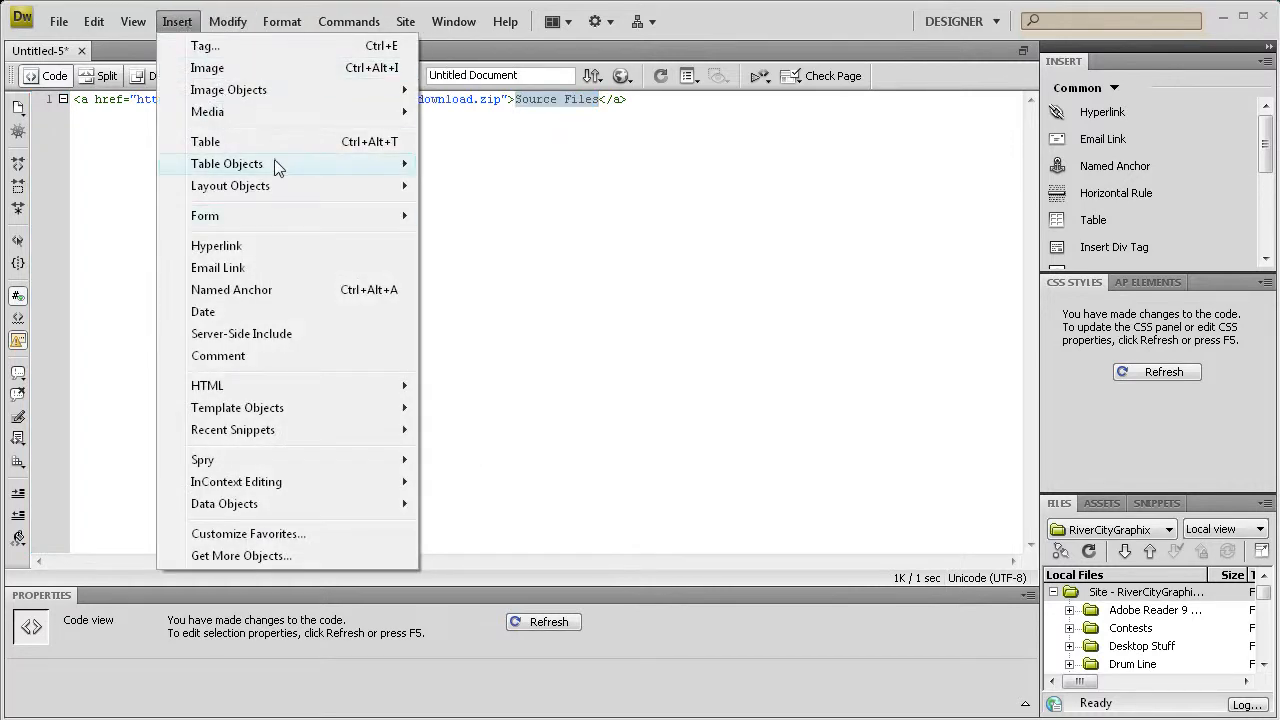
left_click(206, 68)
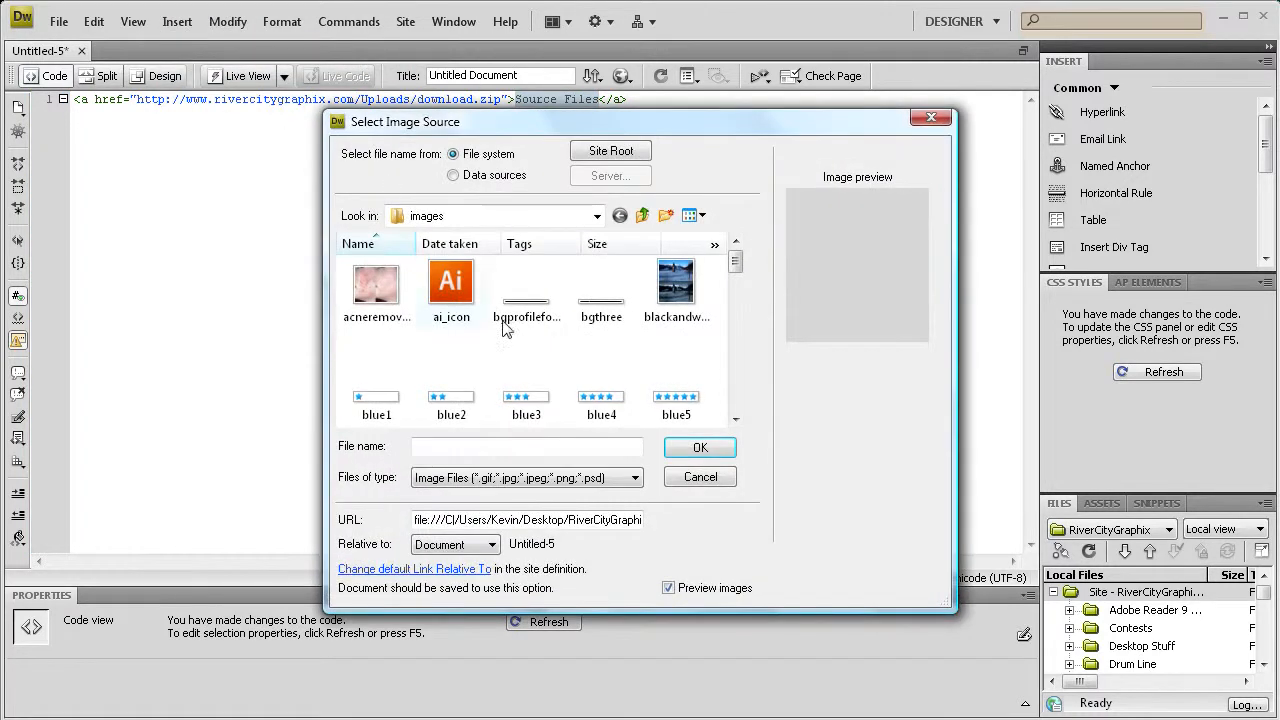
left_click(376, 290)
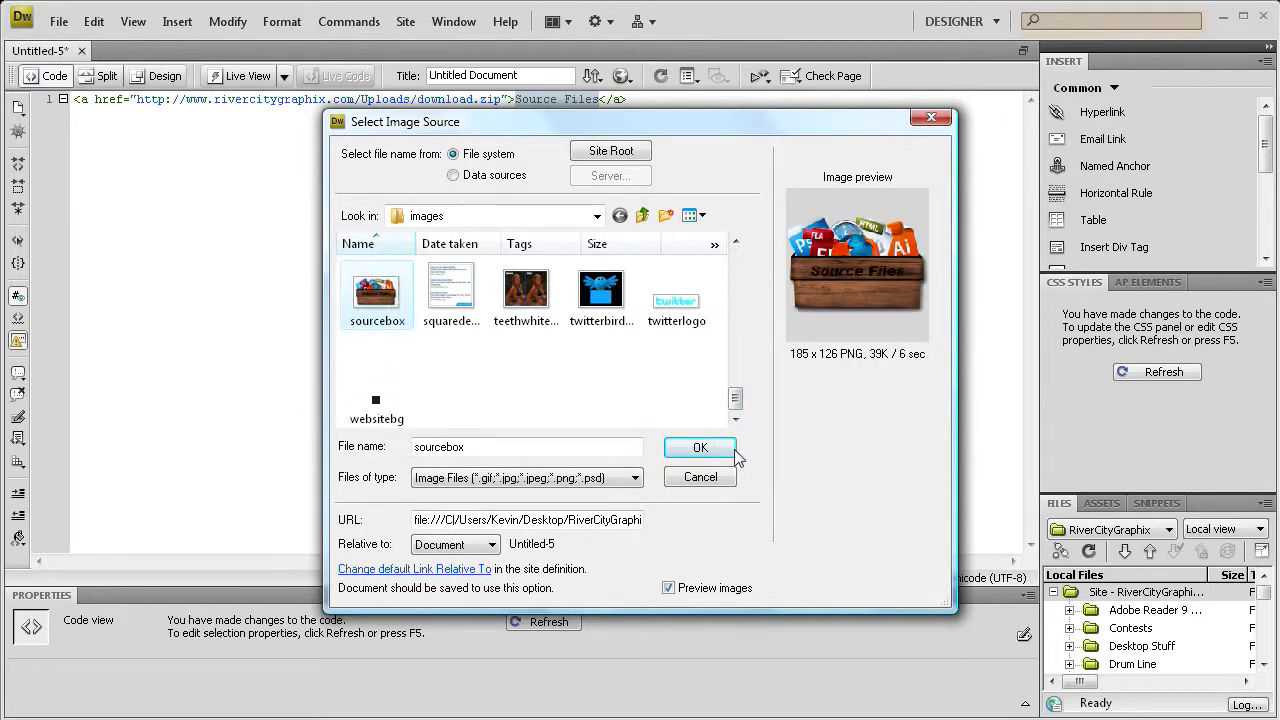
left_click(699, 447)
type("Source Files")
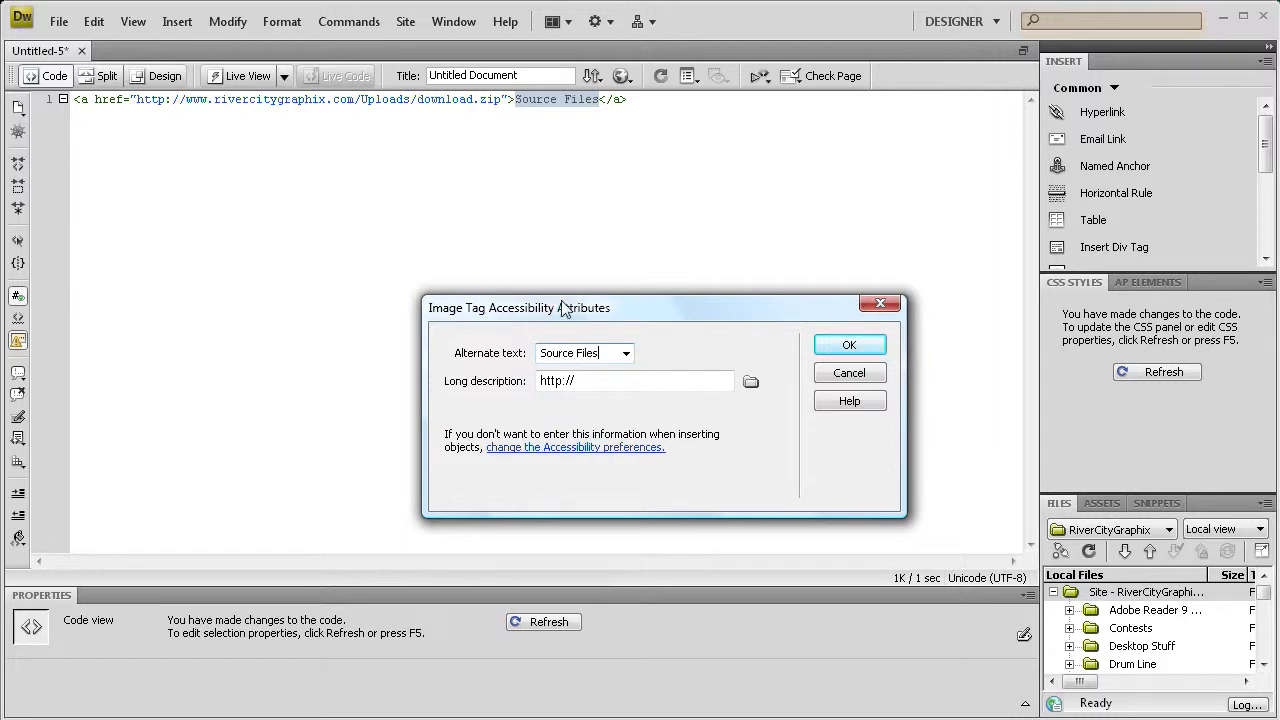
left_click(849, 344)
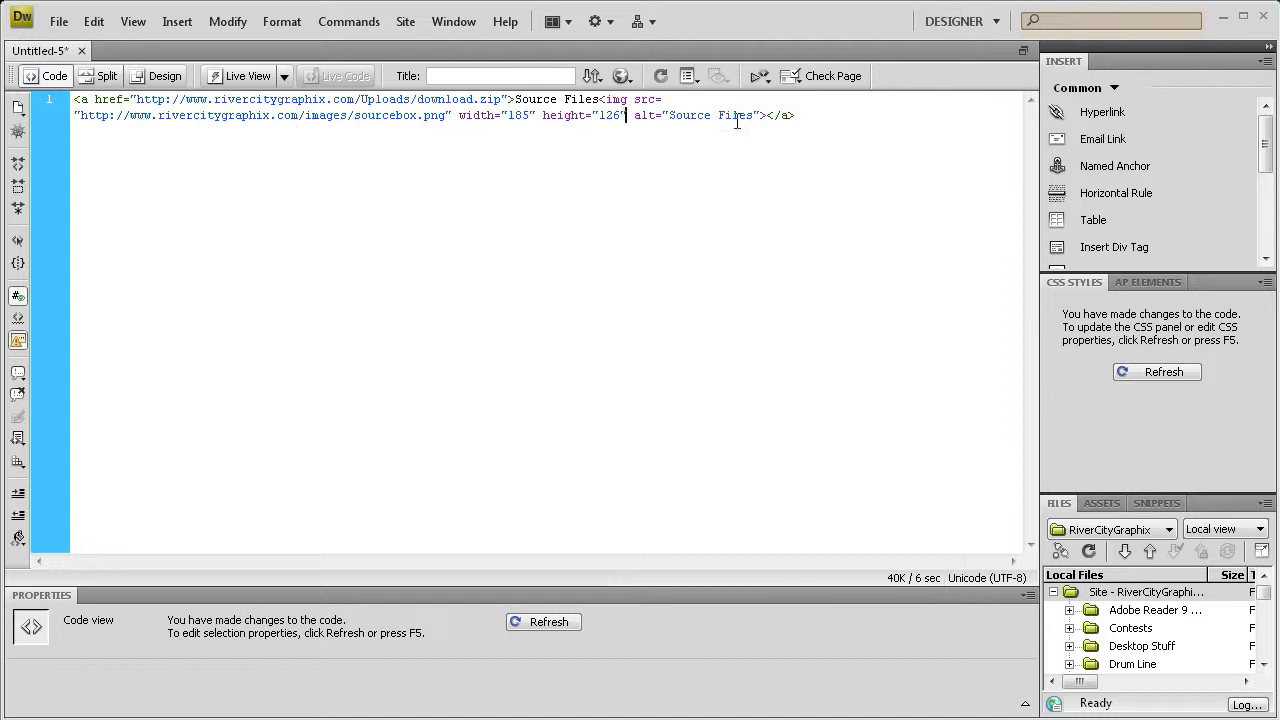
Add border="0" to the sourcebox img tag in Code view
type("border")
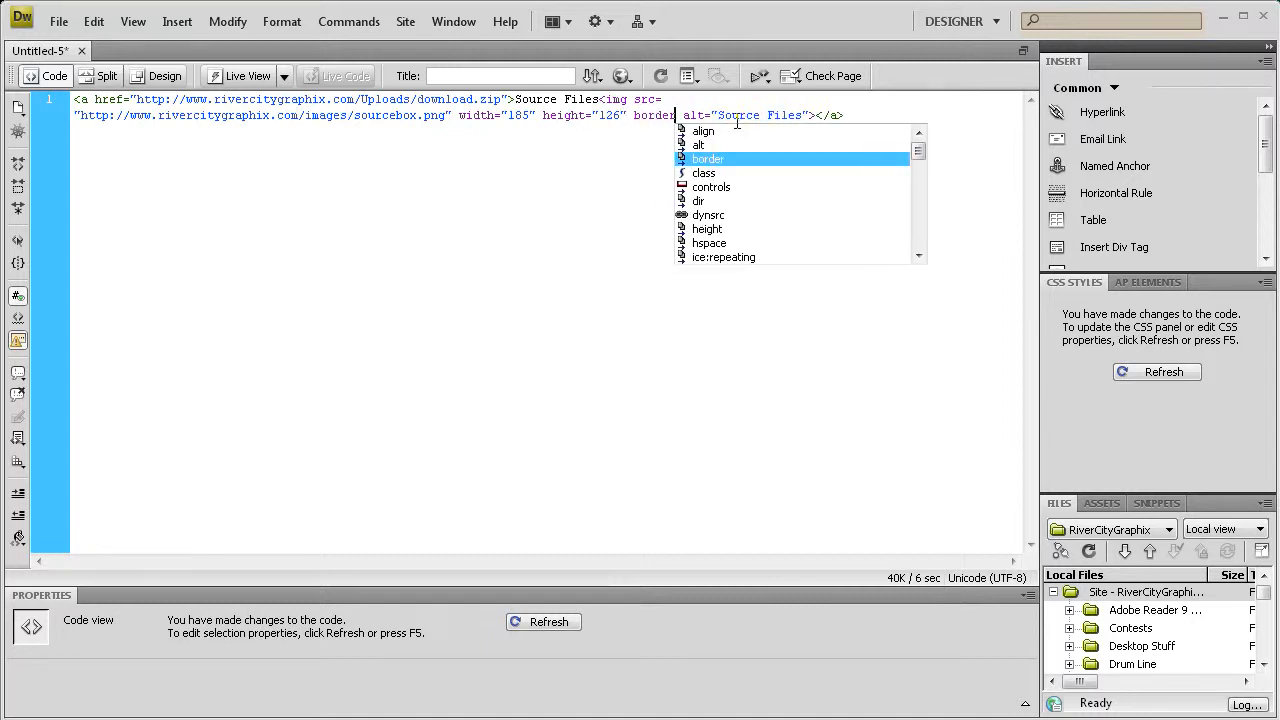
key("Enter")
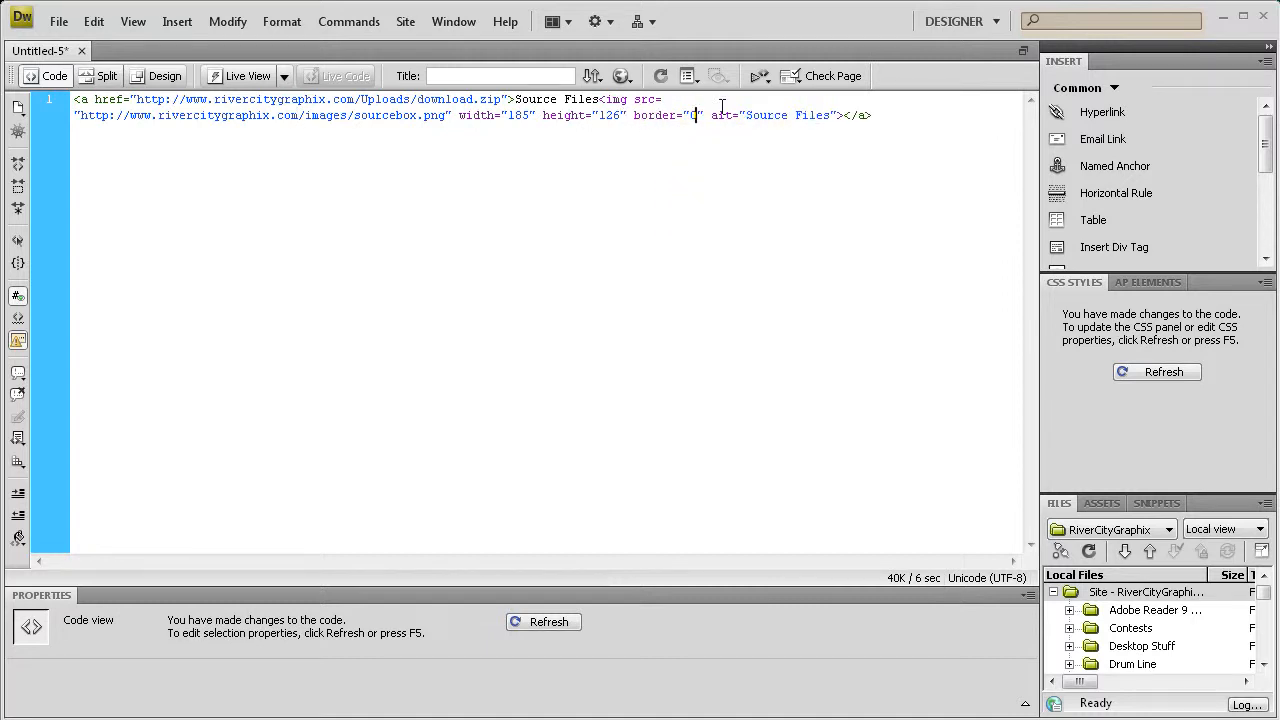
left_click(155, 76)
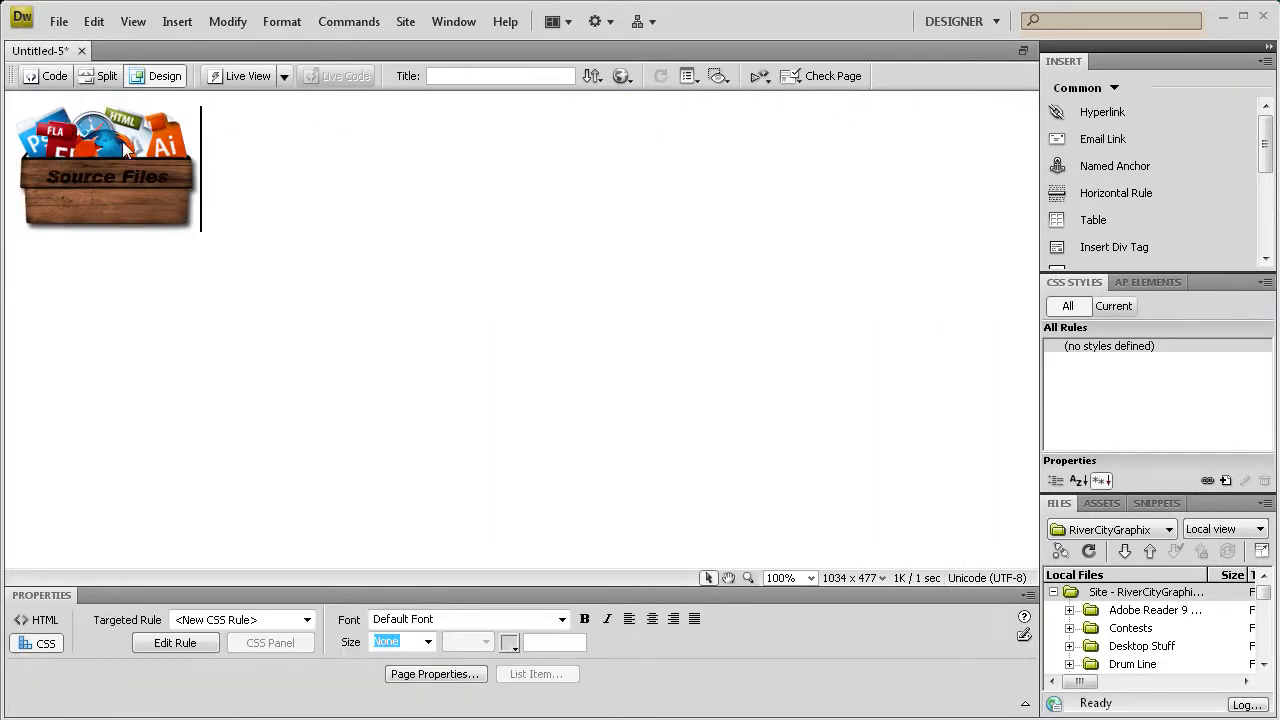
mouse_move(85, 211)
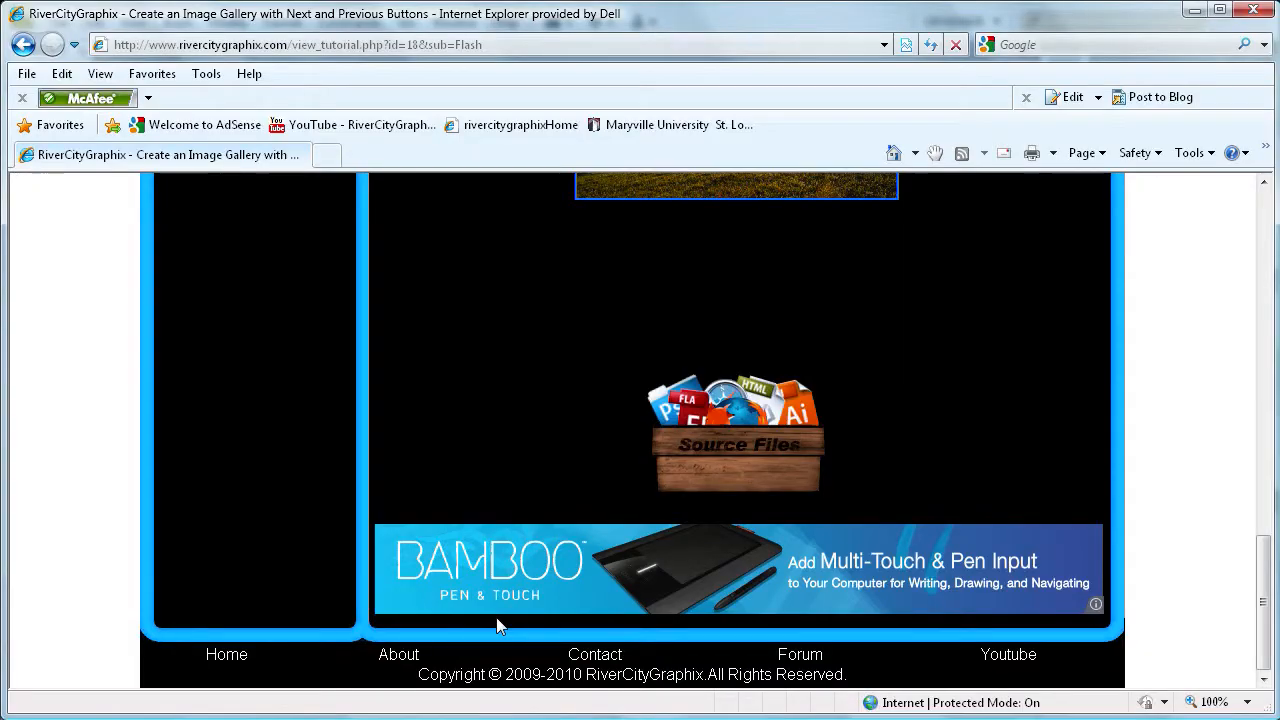
scroll("up", 3)
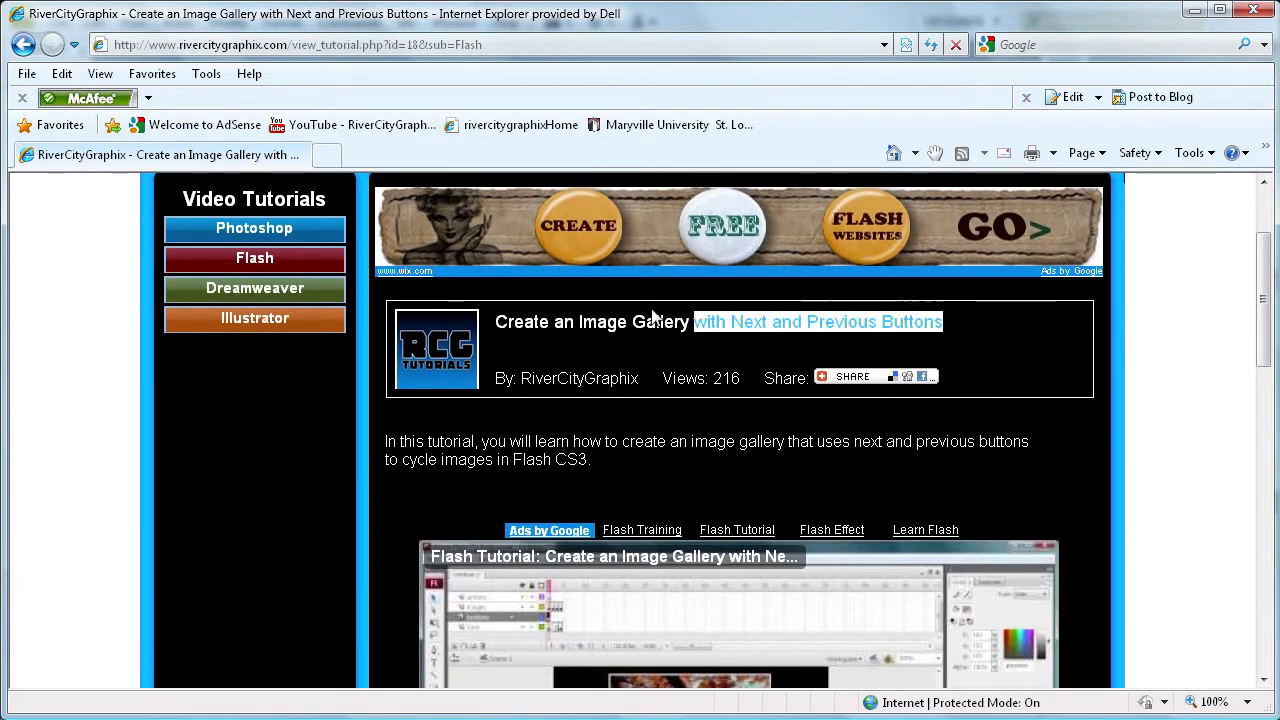
scroll("down", 3)
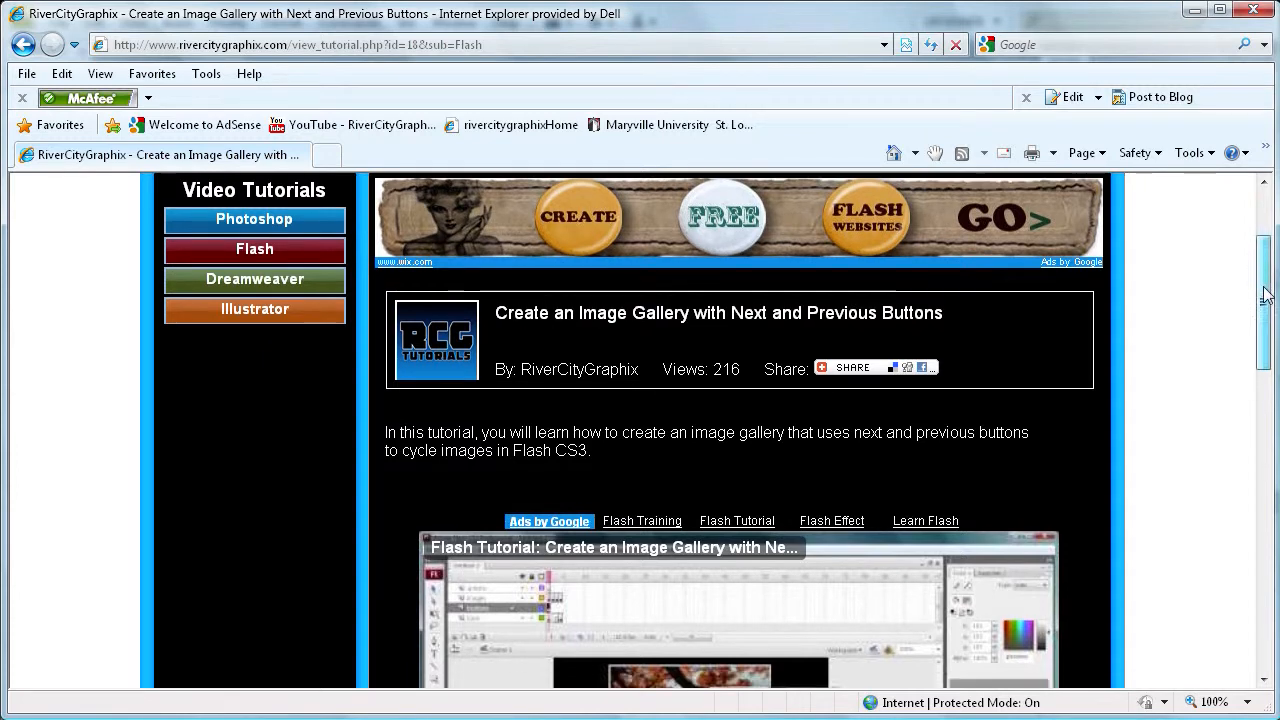
scroll("down", 3)
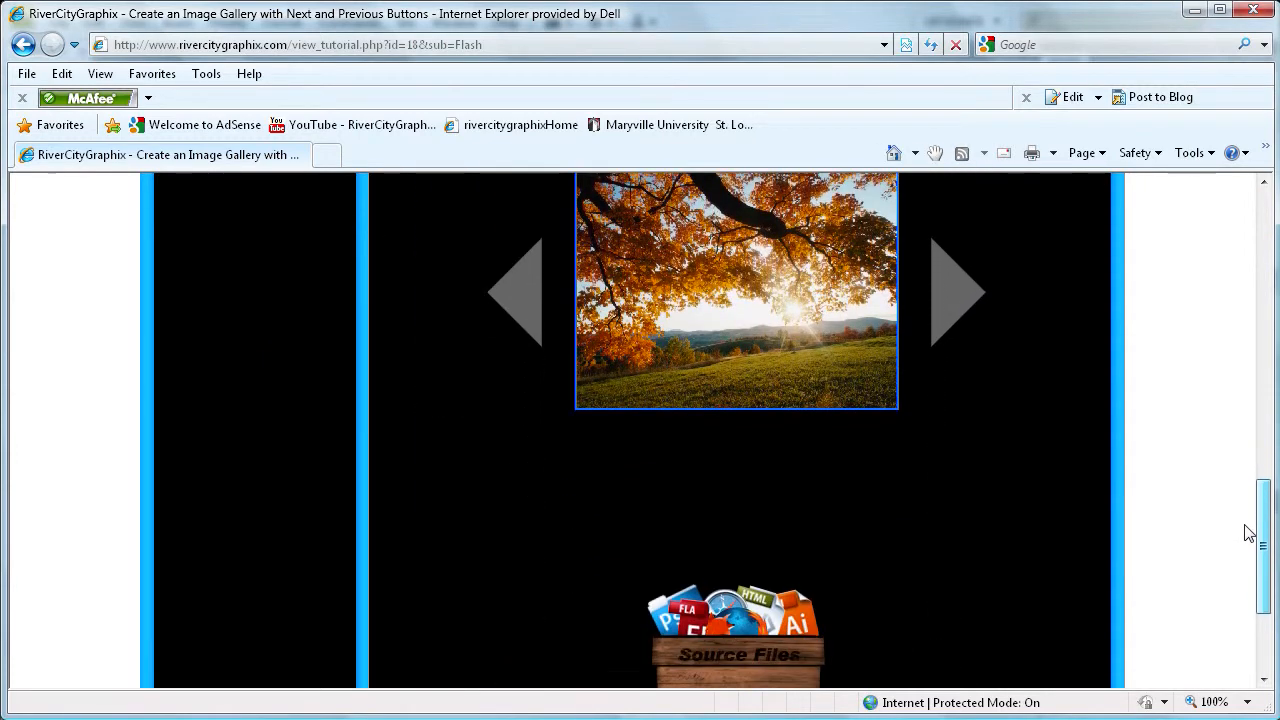
scroll("down", 3)
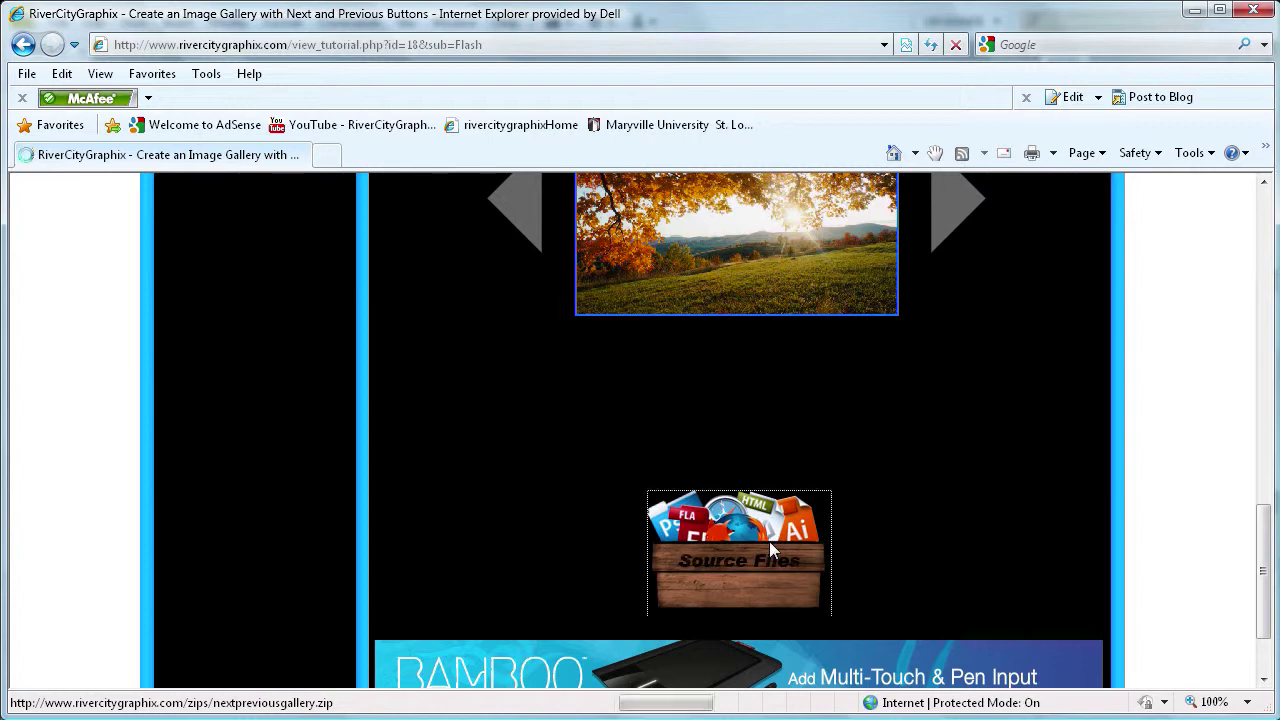
left_click(739, 560)
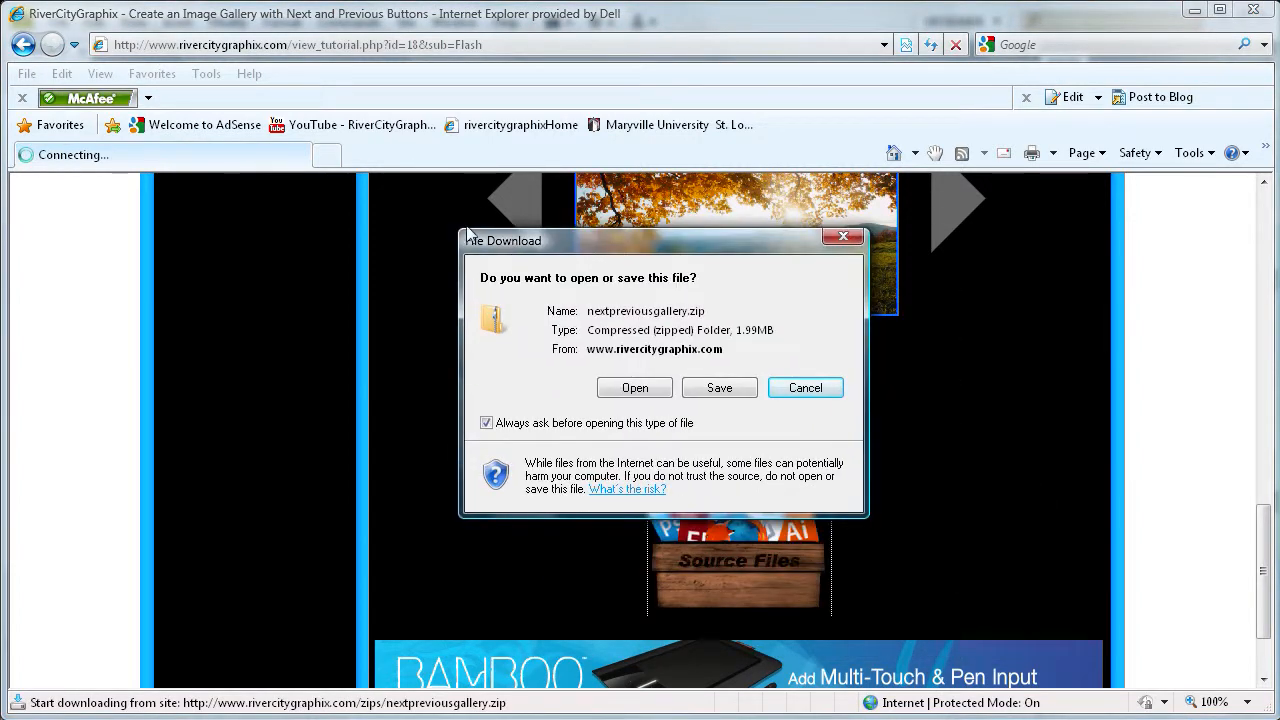
mouse_move(719, 388)
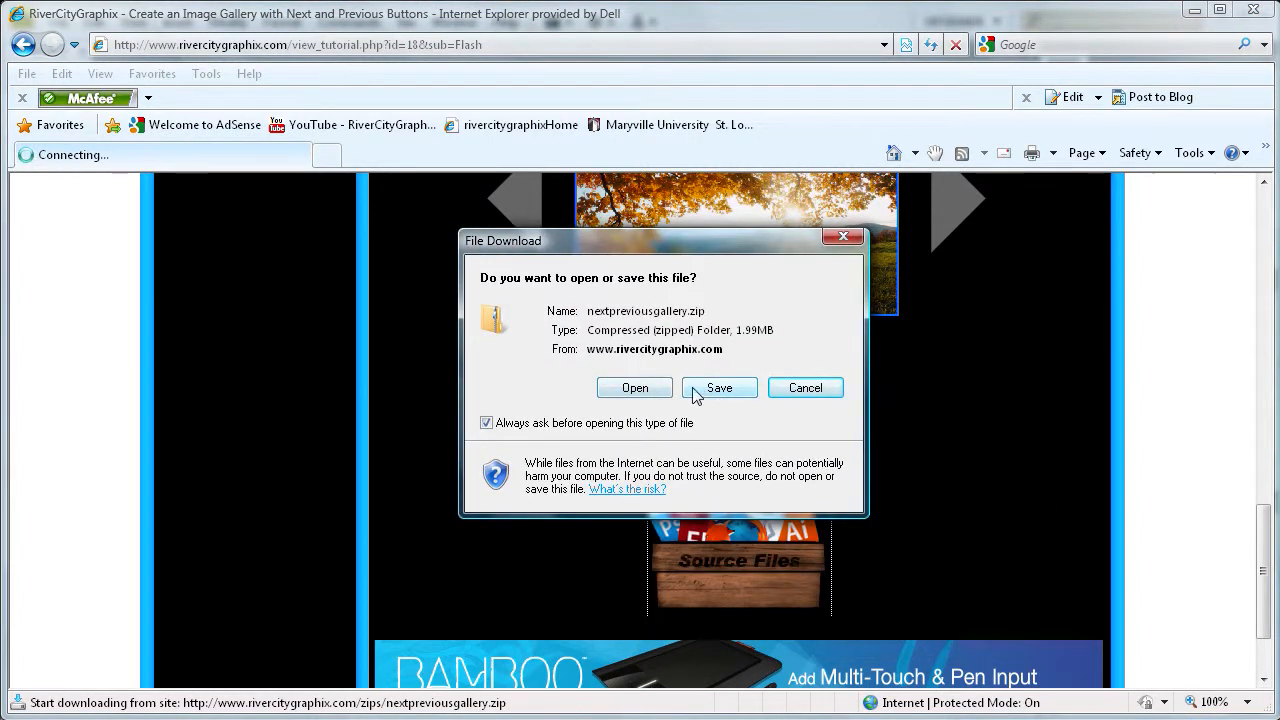
left_click(719, 388)
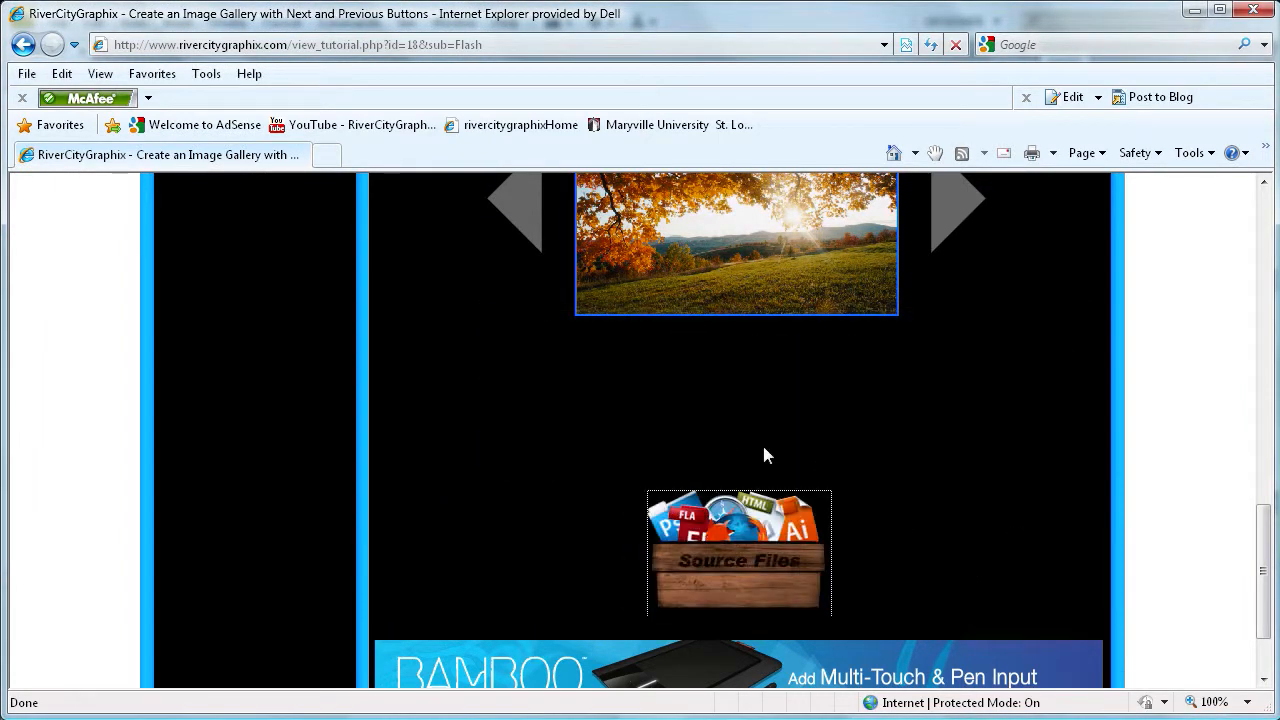
scroll("down", 3)
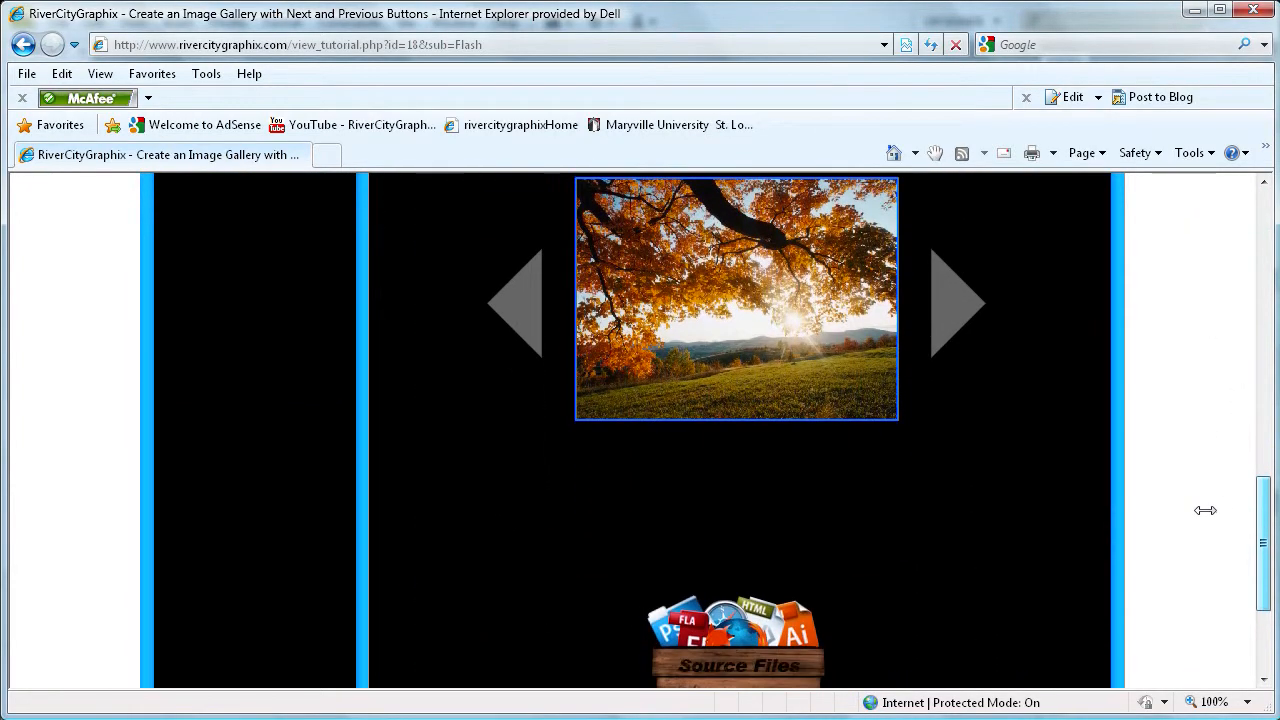
scroll("down", 3)
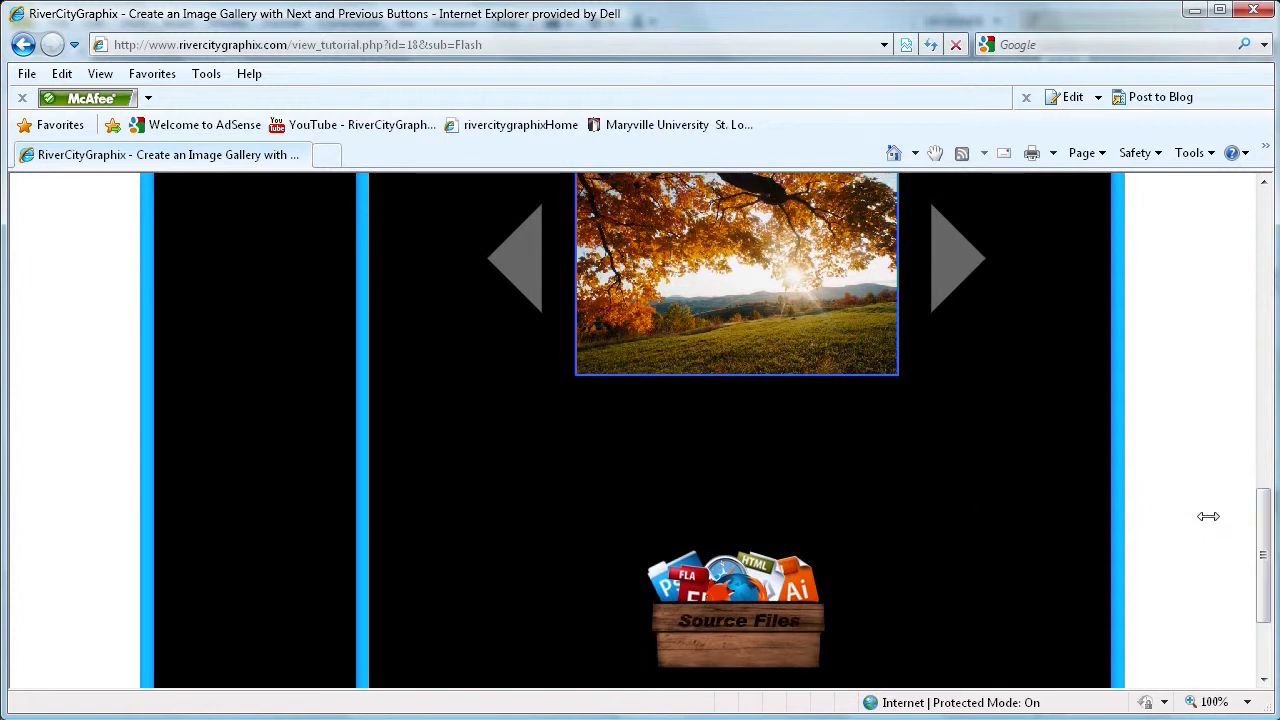
mouse_move(1262, 542)
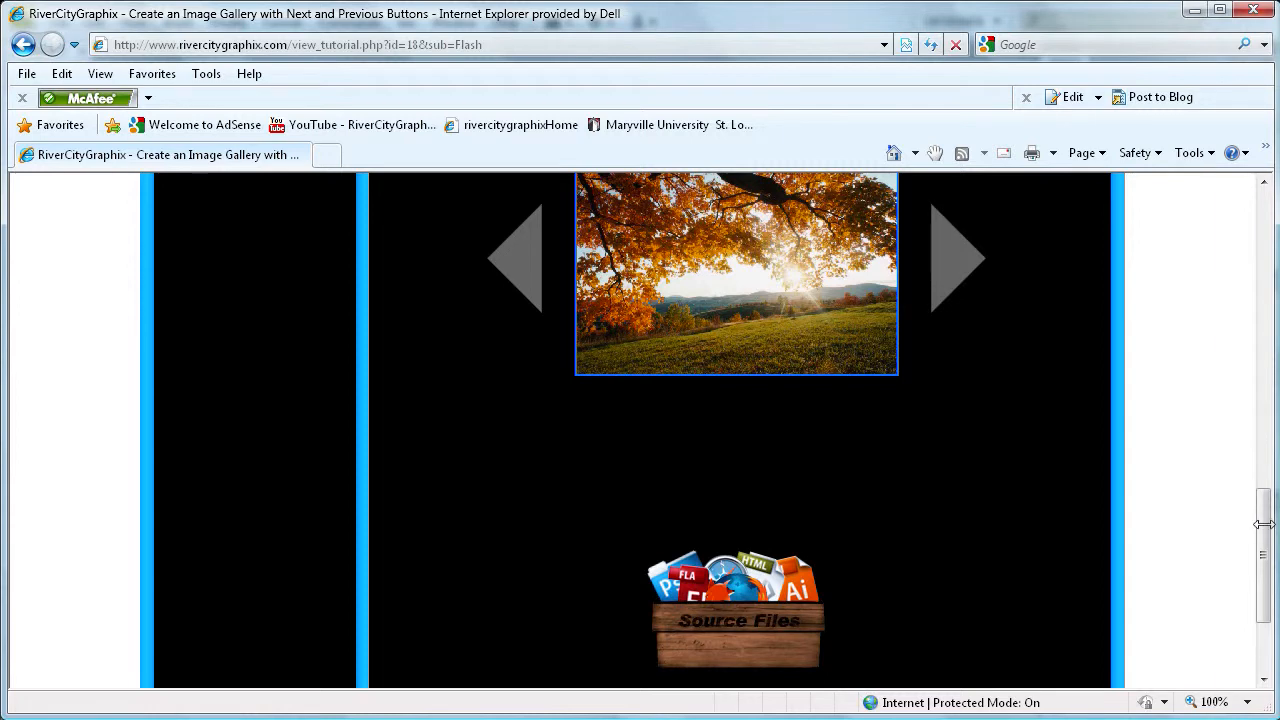
mouse_move(1214, 512)
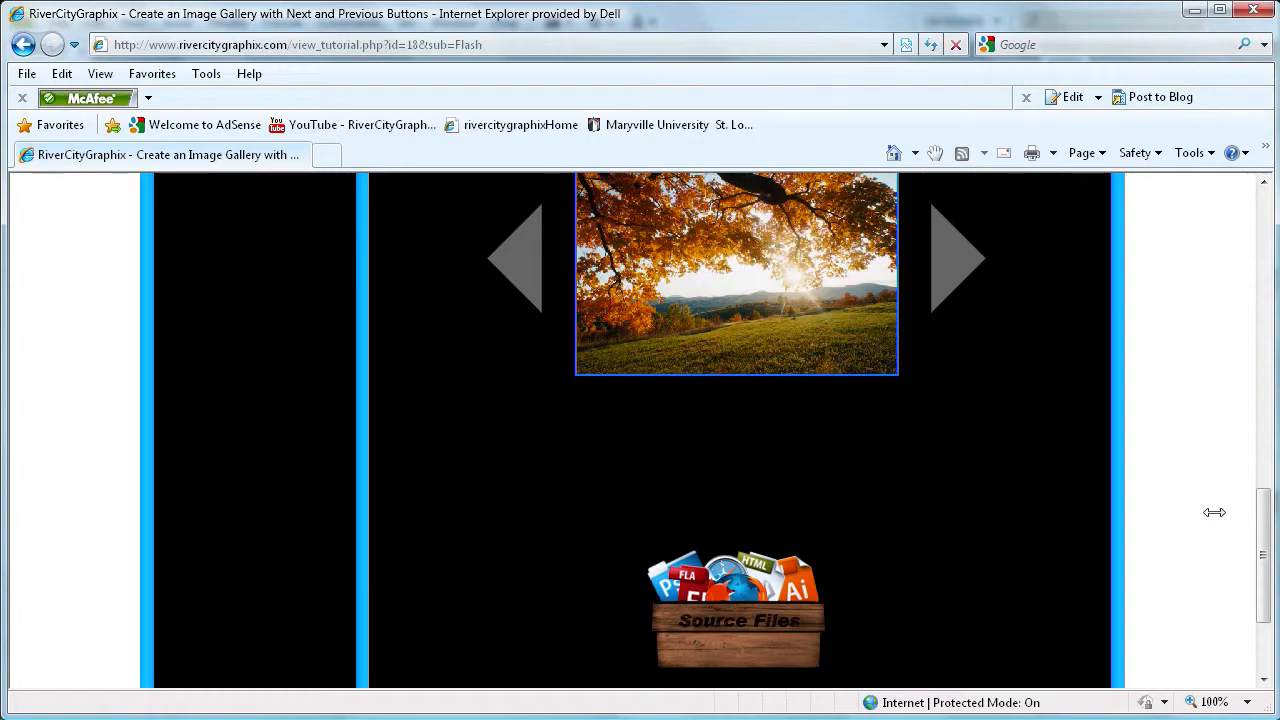